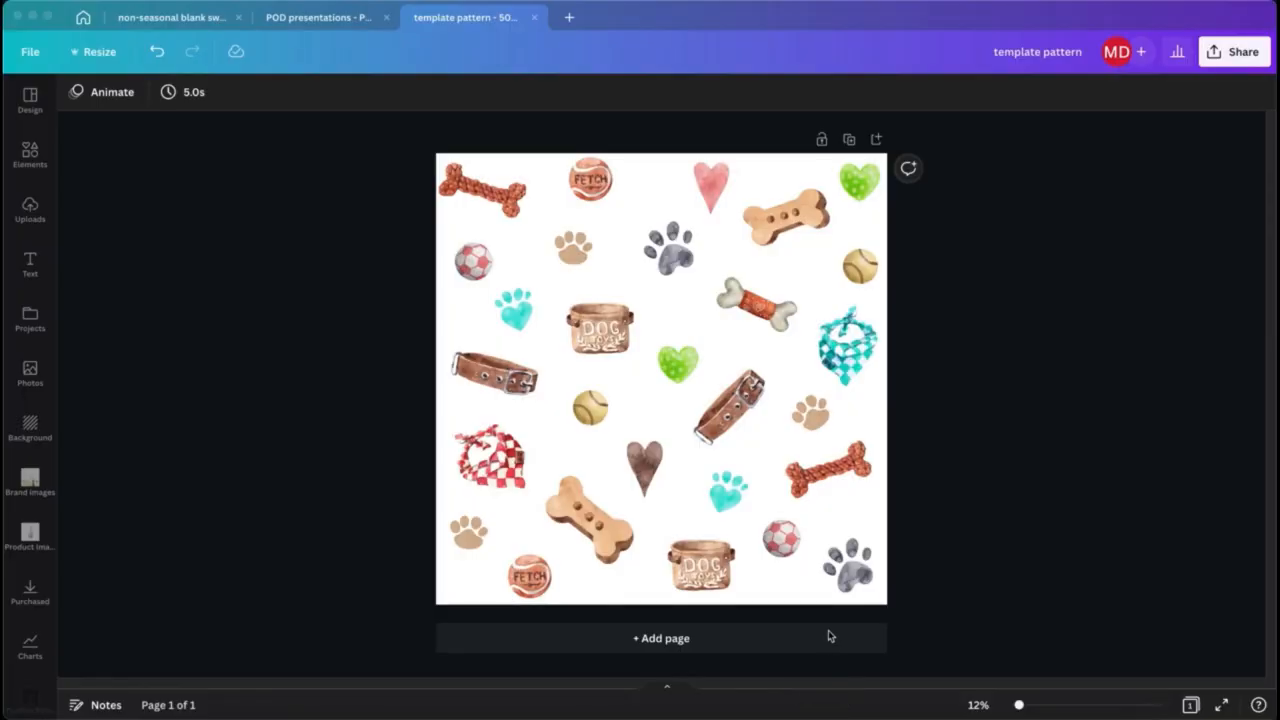
{"action": "mouse_move", "coordinate": [643, 286]}
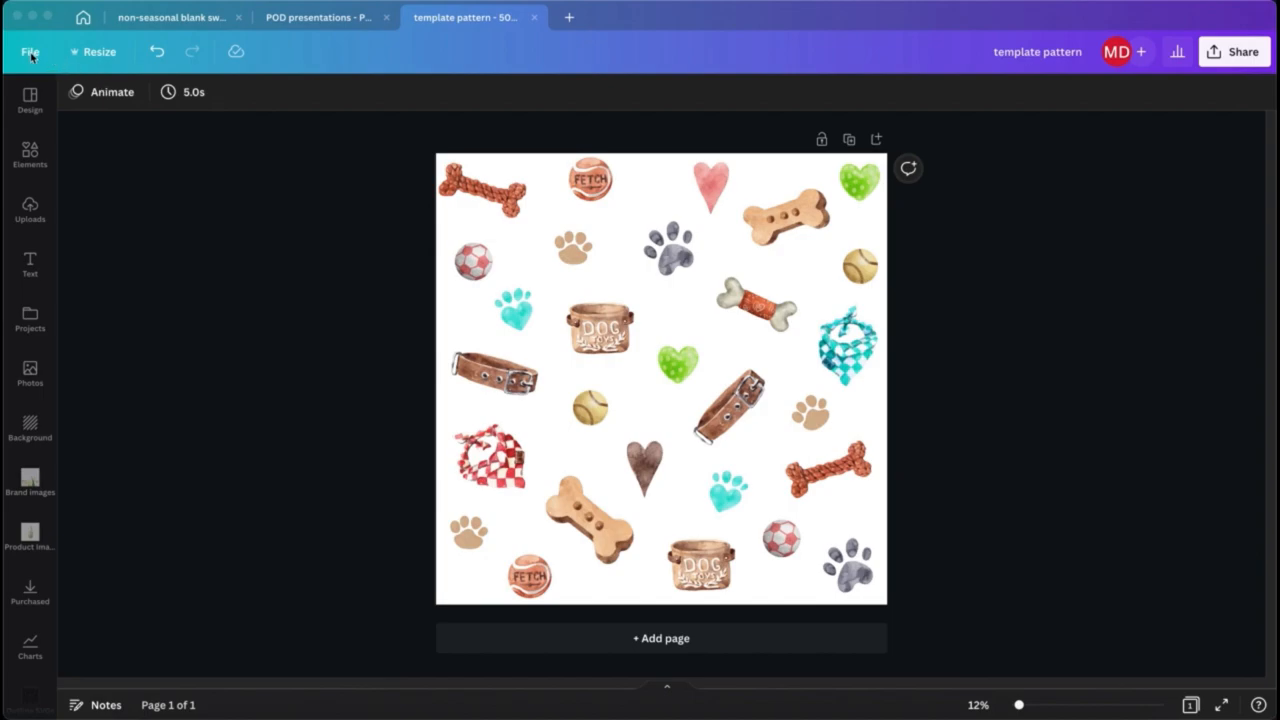
Check the design's dimensions, then select every watercolour dog motif and group them.
{"action": "left_click", "coordinate": [30, 51]}
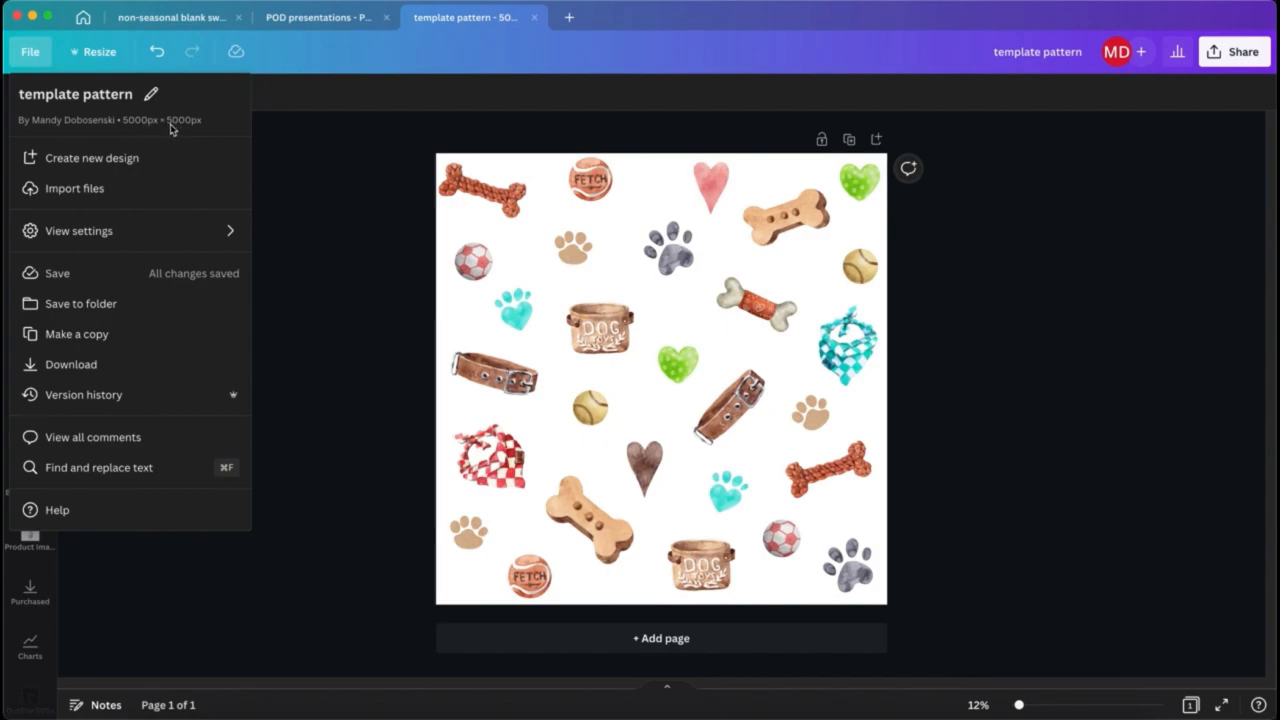
{"action": "mouse_move", "coordinate": [502, 60]}
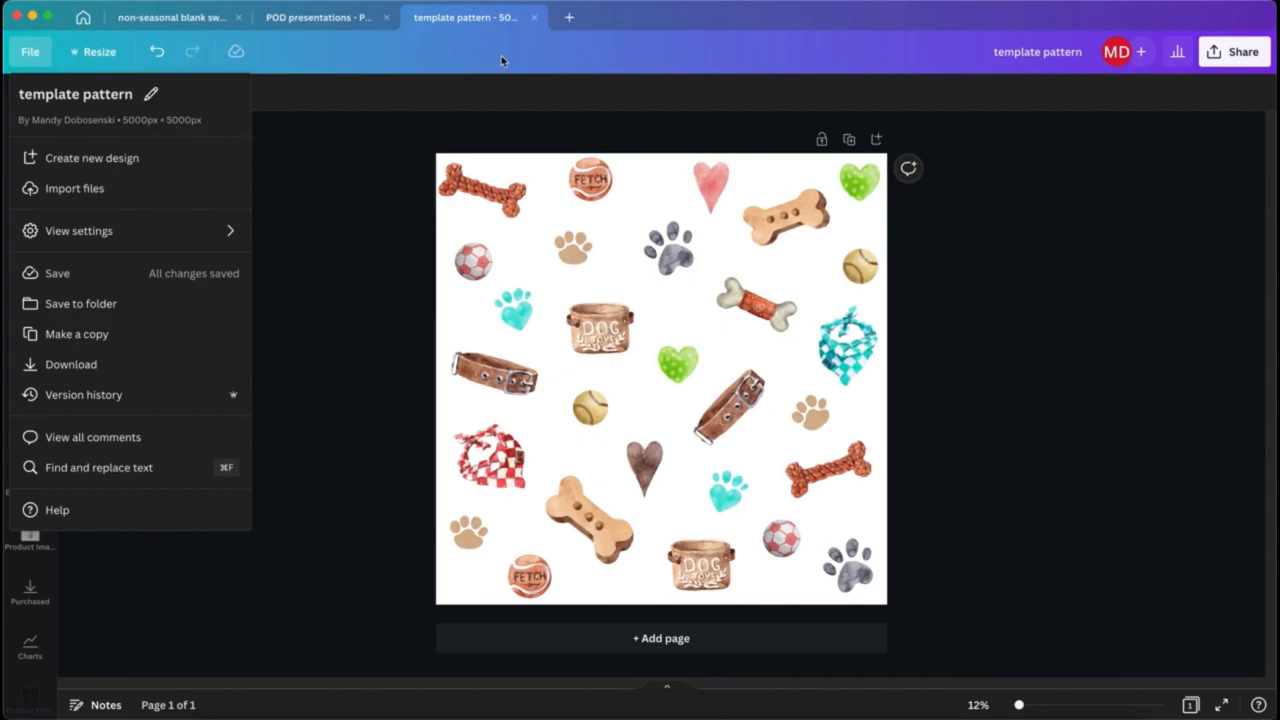
{"action": "left_click", "coordinate": [570, 17]}
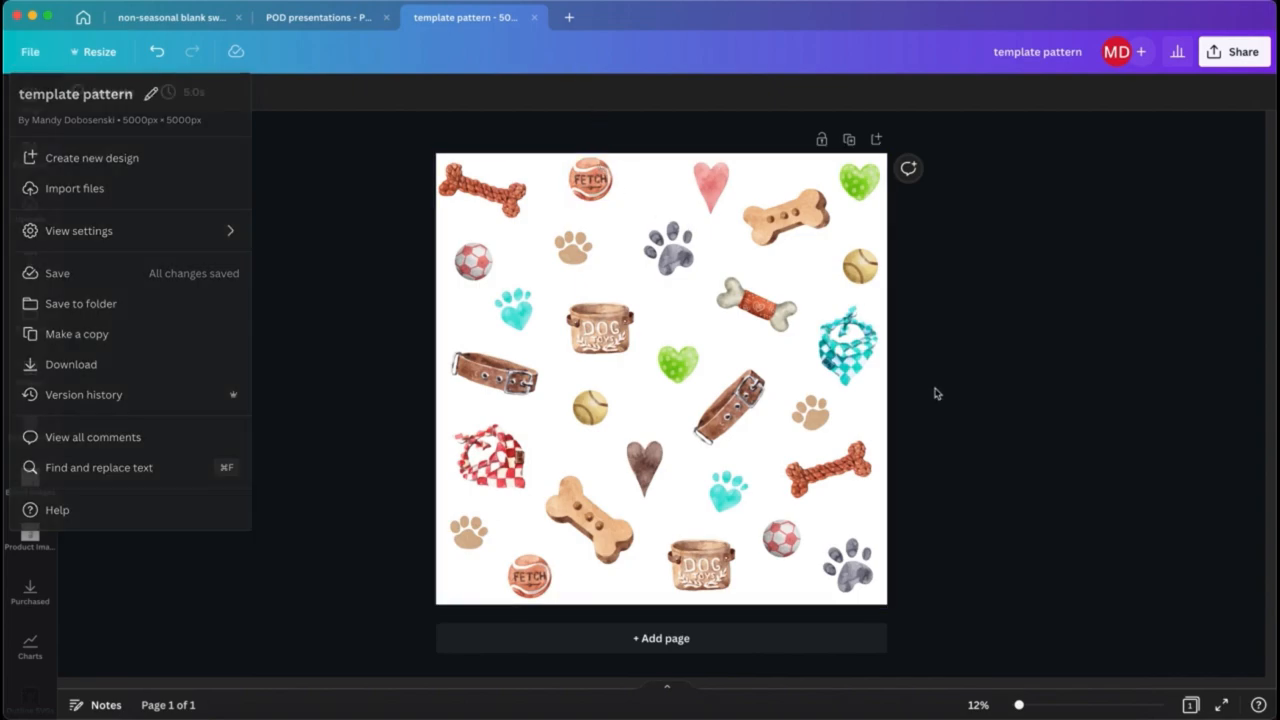
{"action": "left_click", "coordinate": [850, 563]}
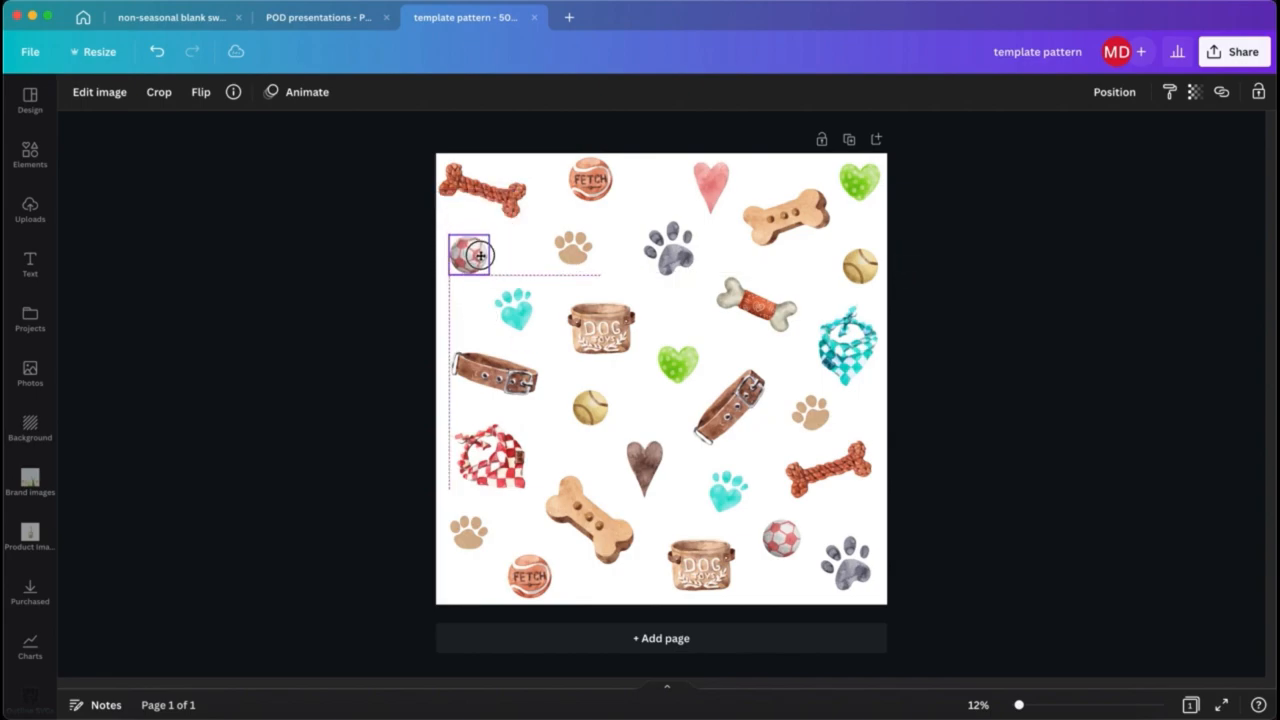
{"action": "left_click", "coordinate": [850, 335]}
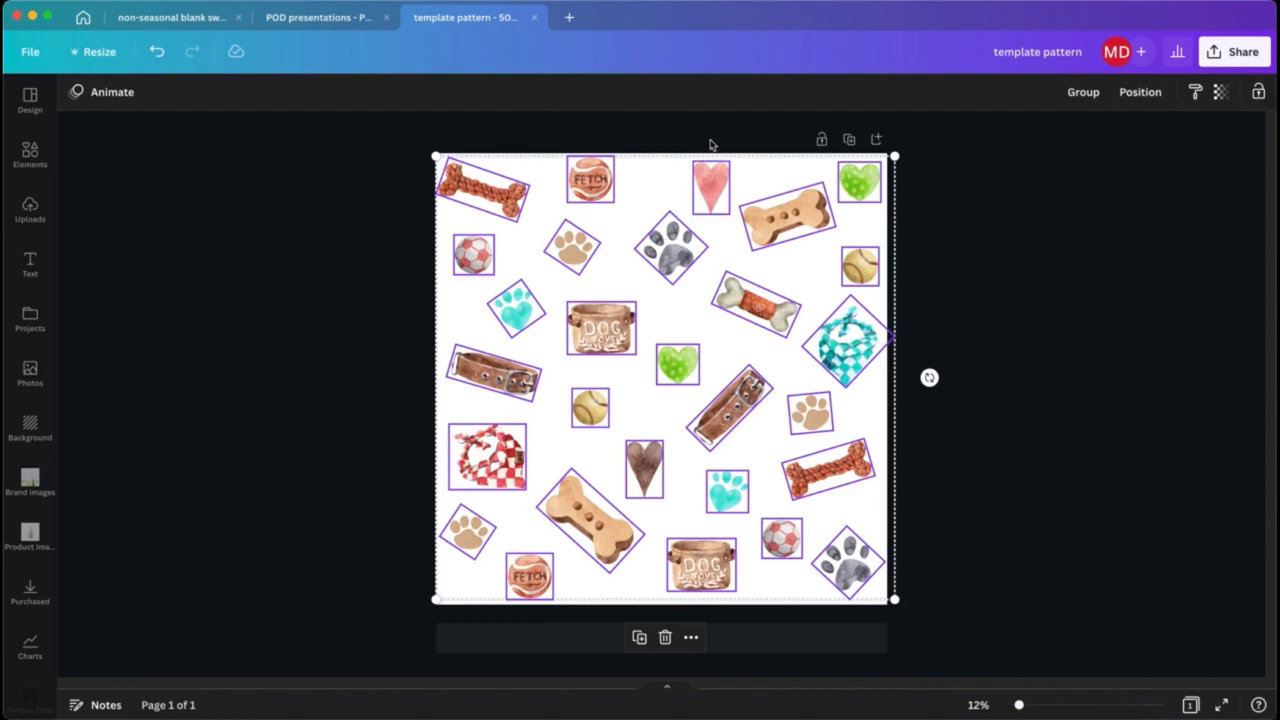
{"action": "mouse_move", "coordinate": [1055, 108]}
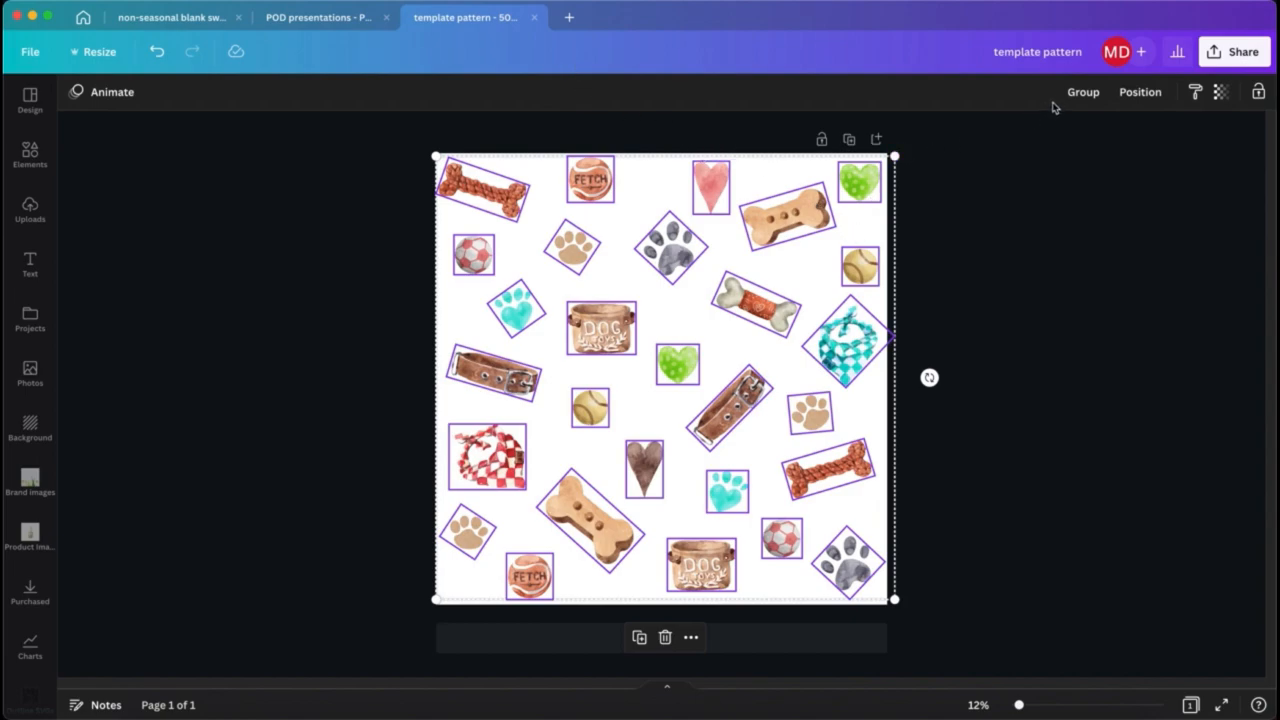
{"action": "mouse_move", "coordinate": [1082, 91]}
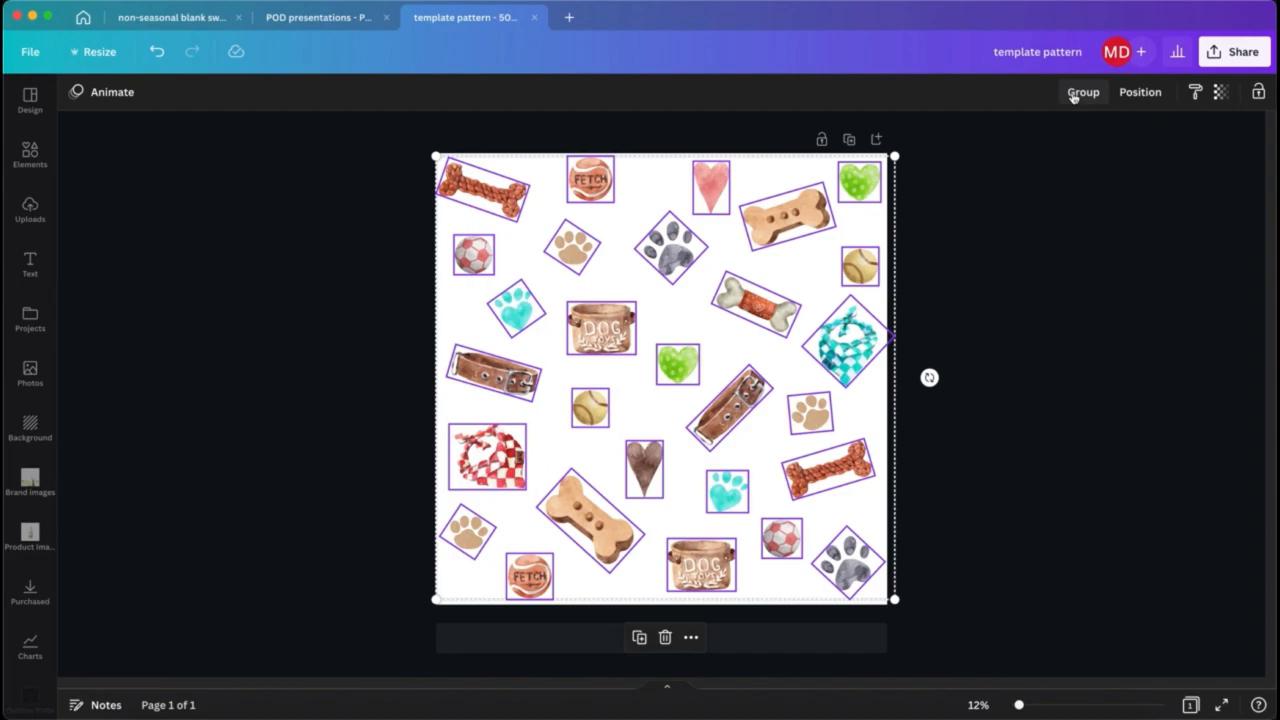
{"action": "left_click", "coordinate": [1083, 91]}
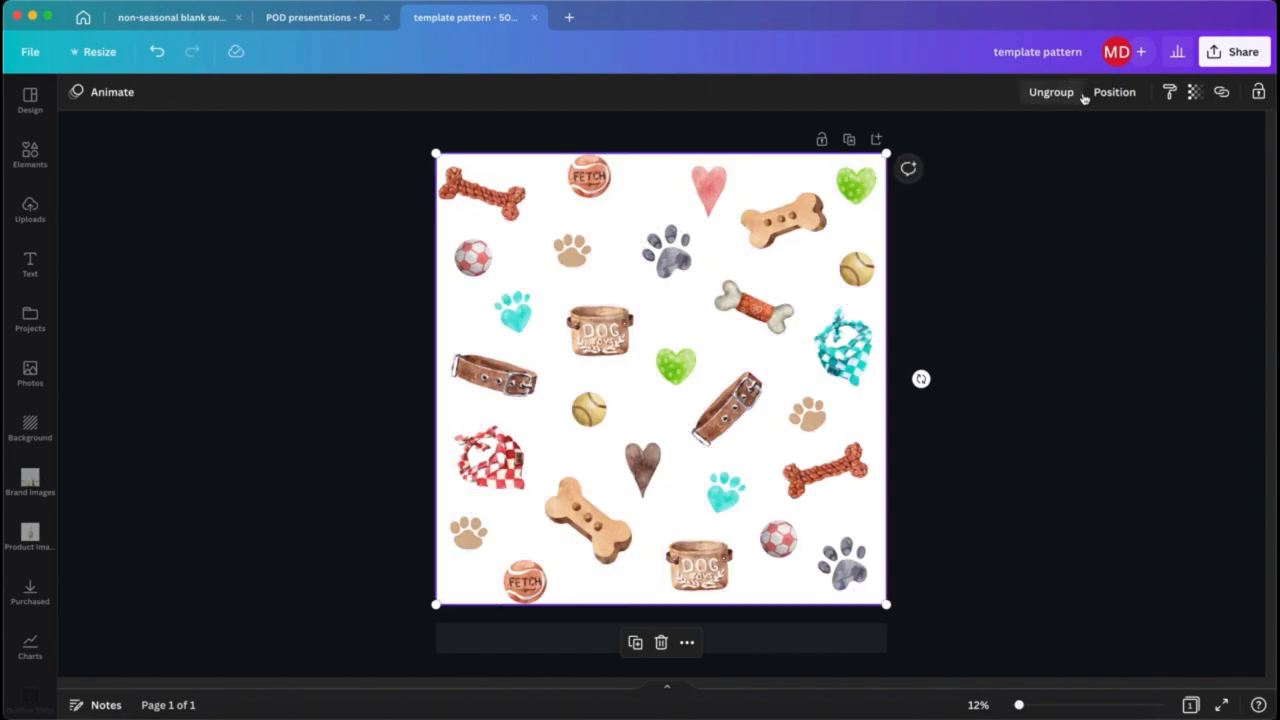
{"action": "mouse_move", "coordinate": [897, 601]}
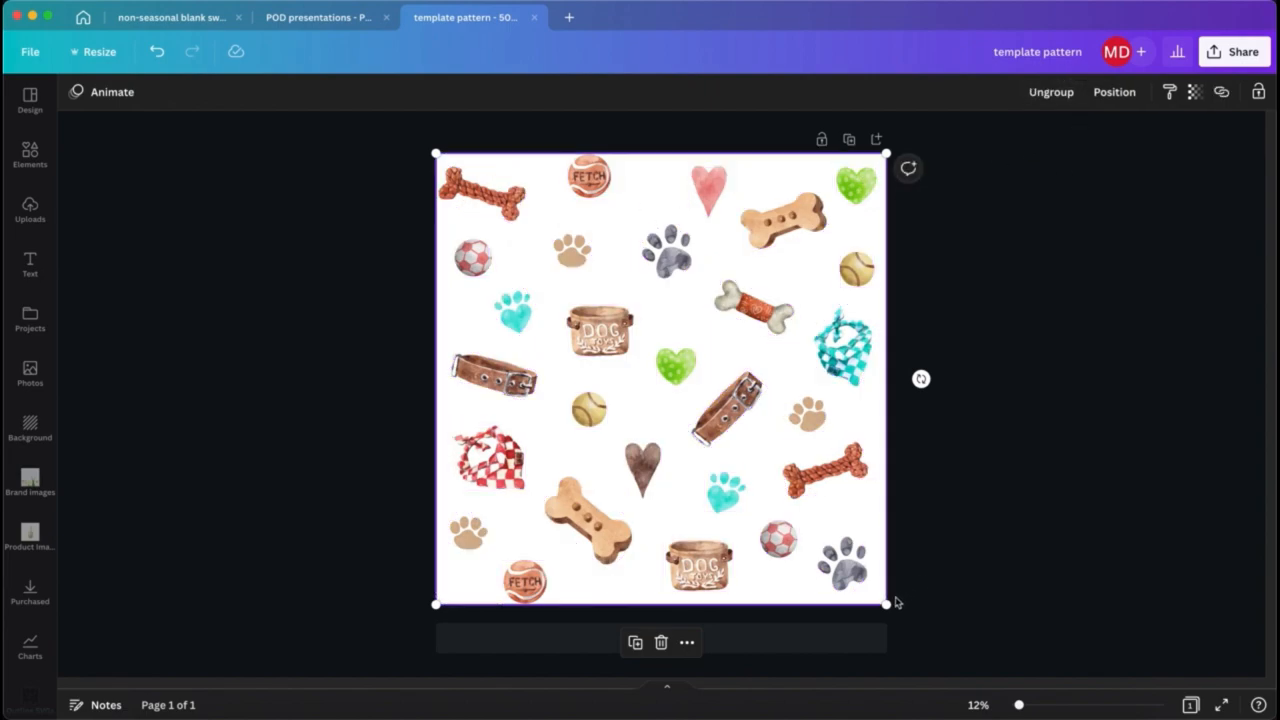
Duplicate the motif group into offset edge-wrapping copies and ungroup one copy into separate motifs.
{"action": "left_click", "coordinate": [825, 470]}
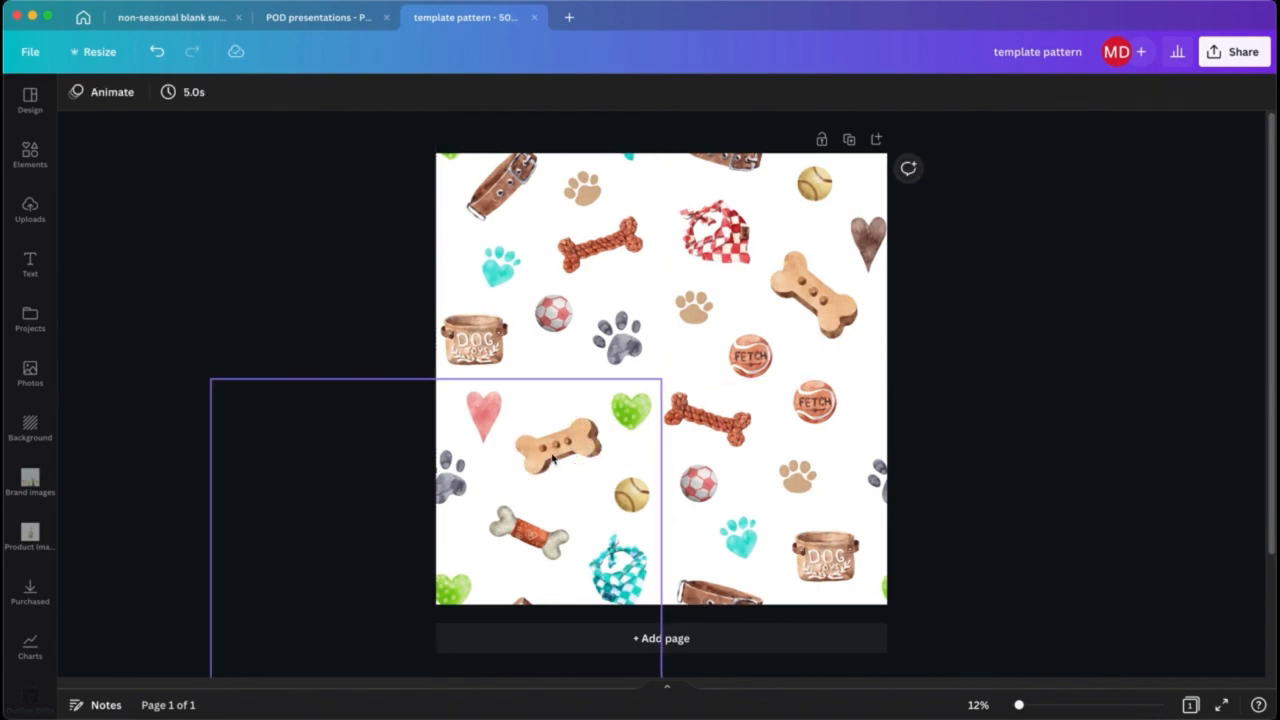
{"action": "left_click", "coordinate": [560, 445]}
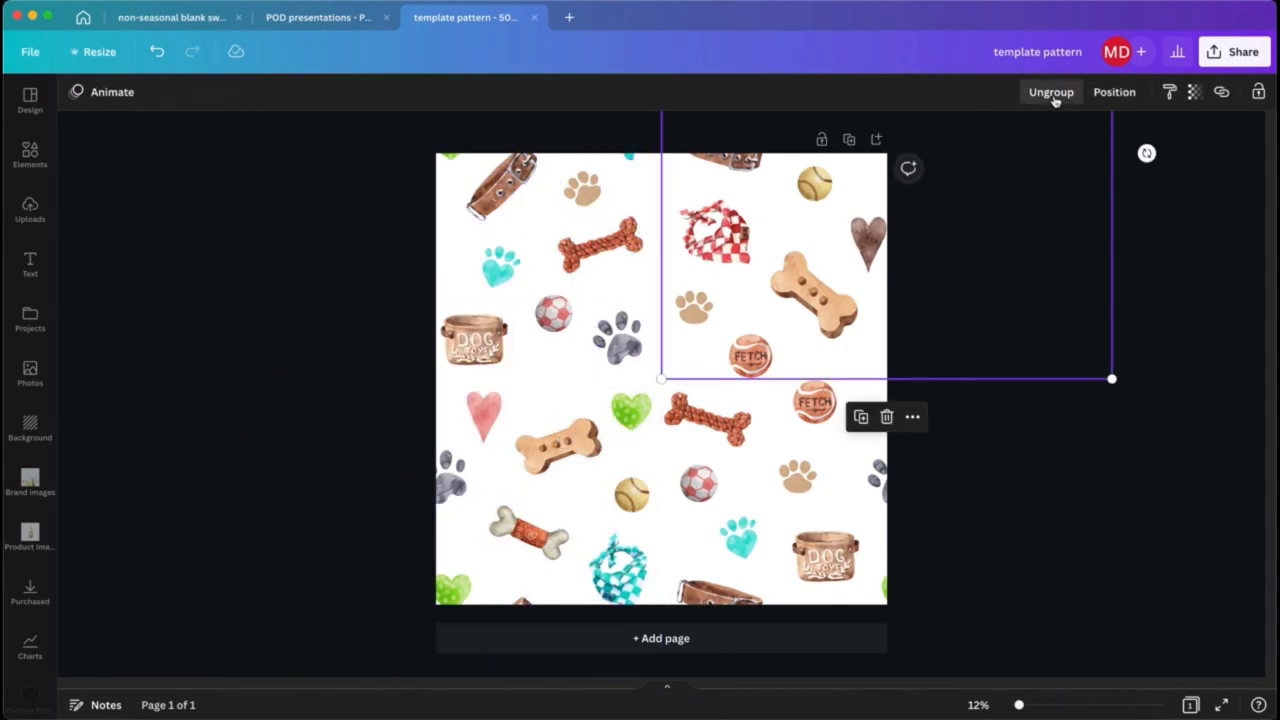
{"action": "left_click", "coordinate": [1051, 91]}
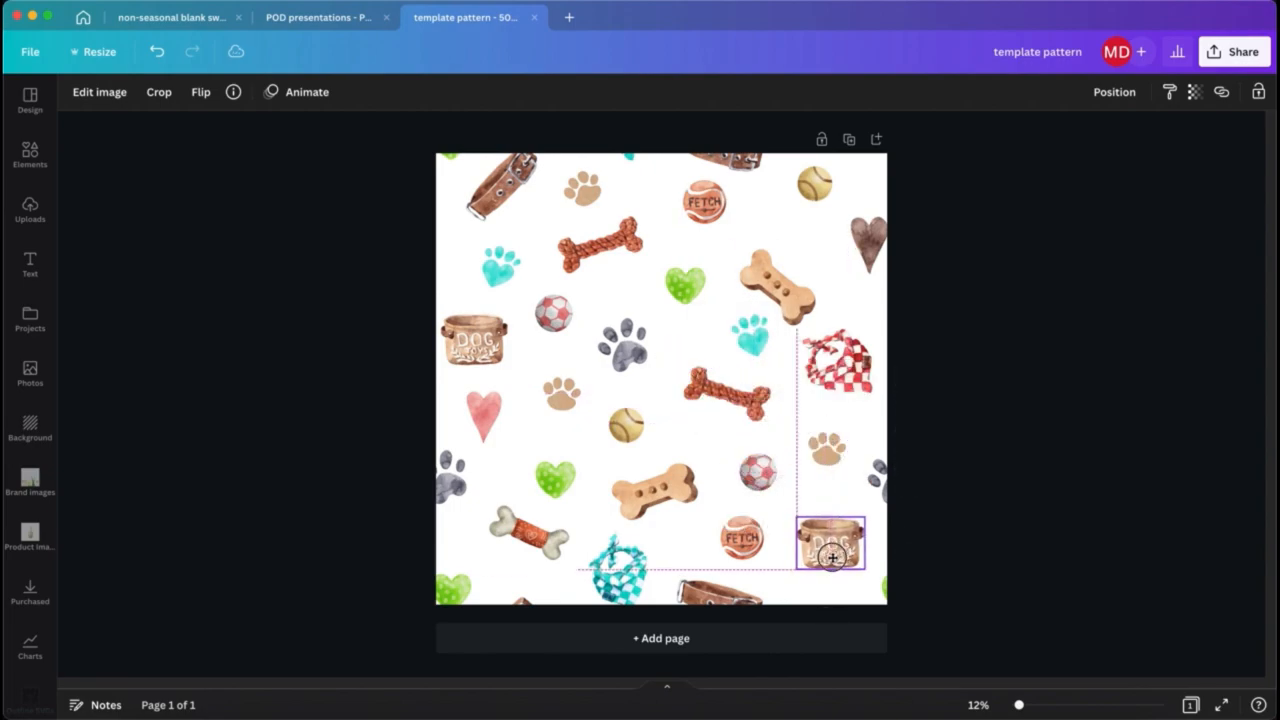
Move the tan bone and teal paw print motifs into emptier spots in the middle.
{"action": "left_click", "coordinate": [553, 483]}
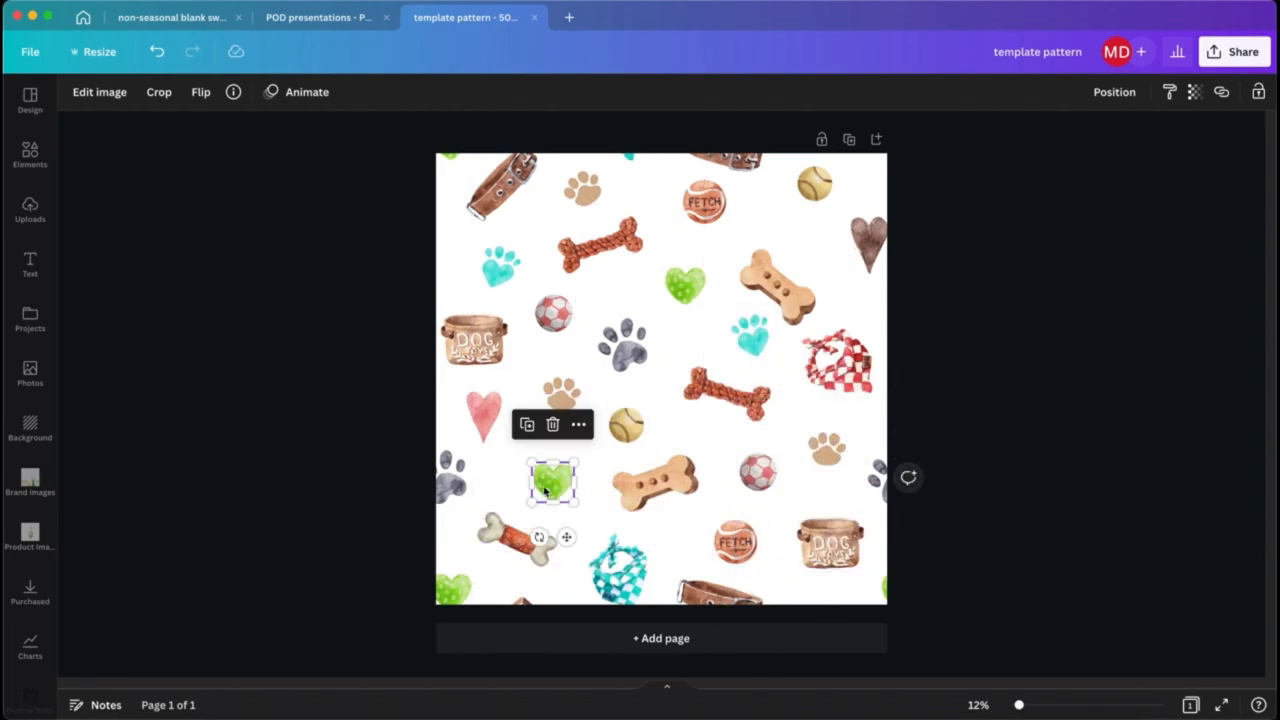
{"action": "mouse_move", "coordinate": [982, 201]}
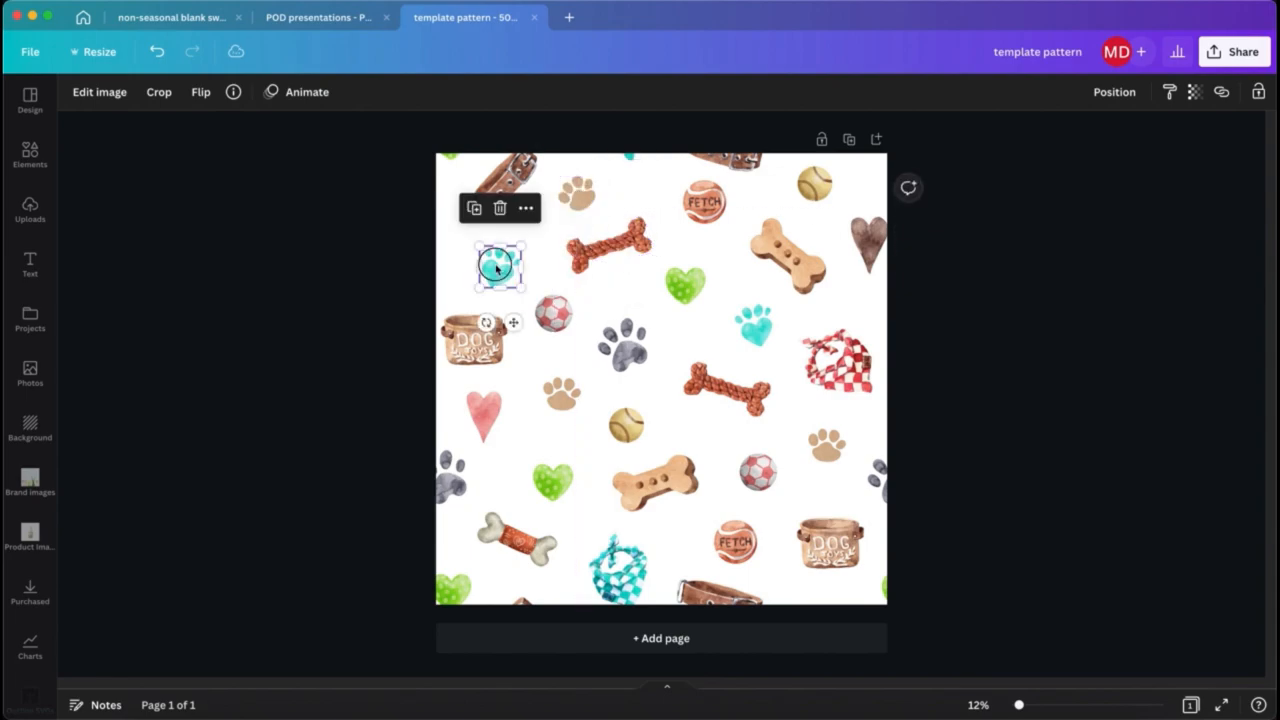
{"action": "left_click", "coordinate": [655, 485]}
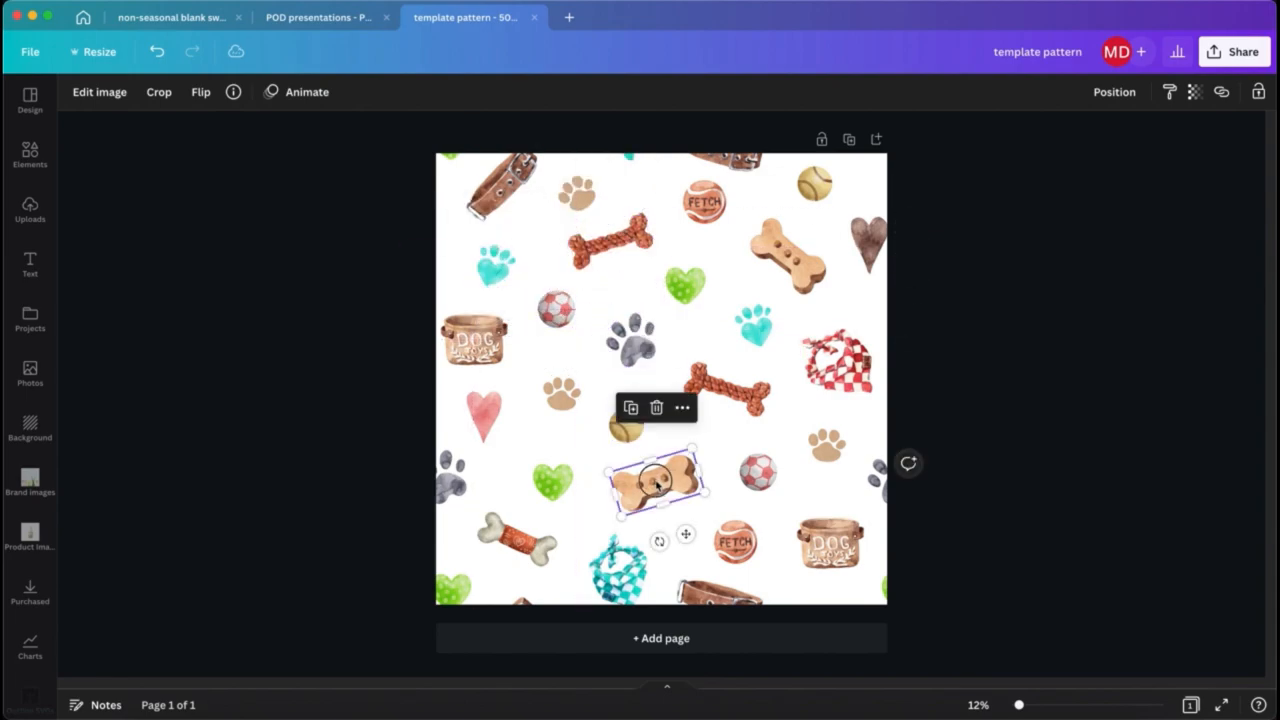
{"action": "left_click_drag", "start_coordinate": [655, 480], "coordinate": [720, 395]}
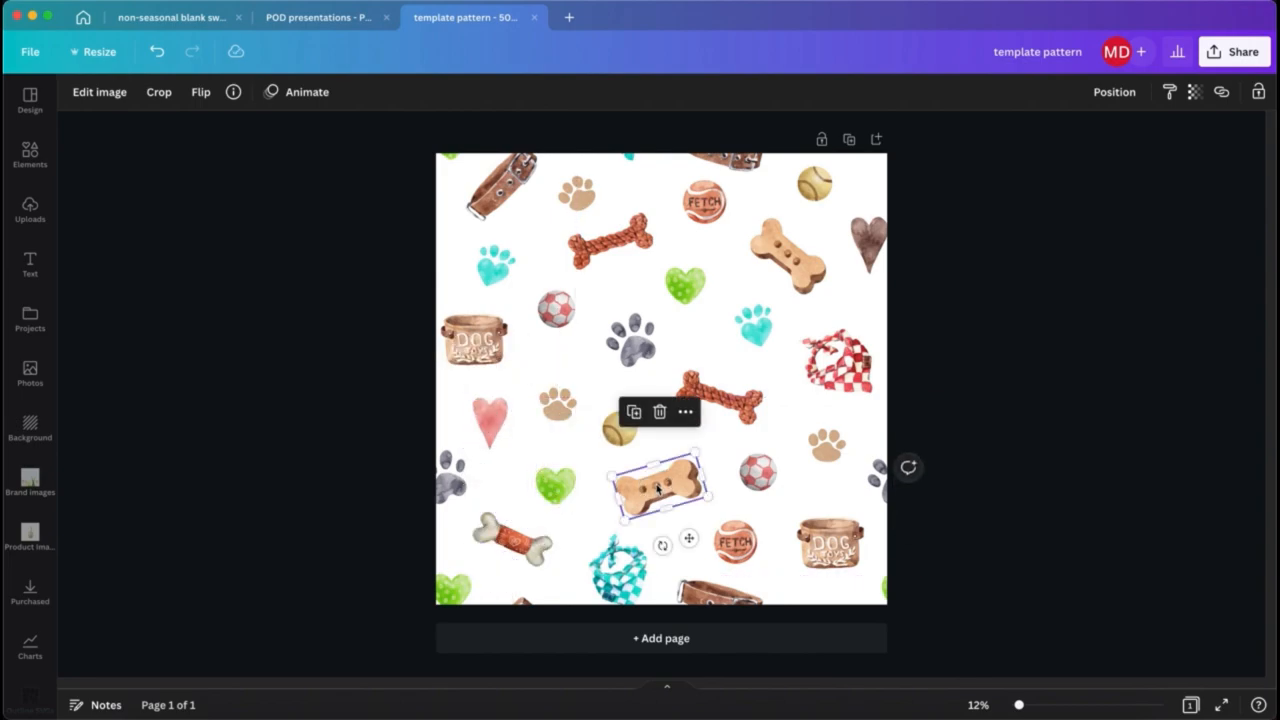
{"action": "left_click", "coordinate": [755, 330]}
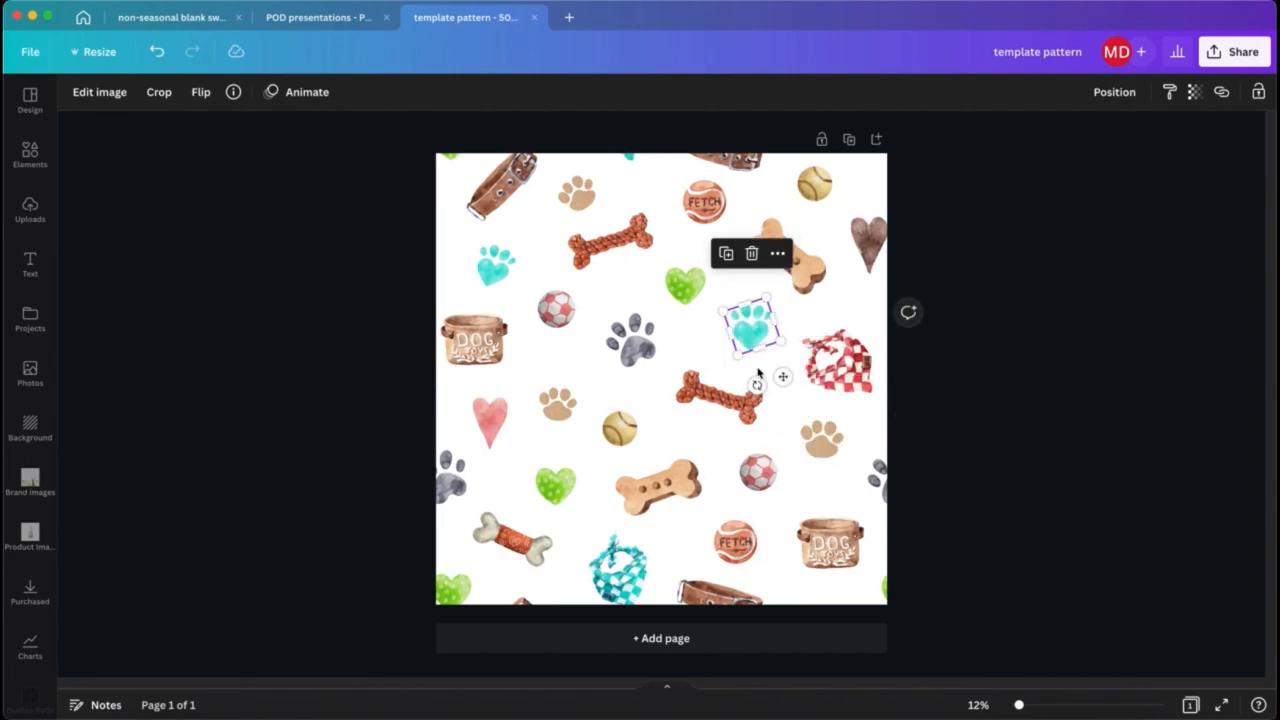
{"action": "left_click_drag", "start_coordinate": [755, 325], "coordinate": [820, 192]}
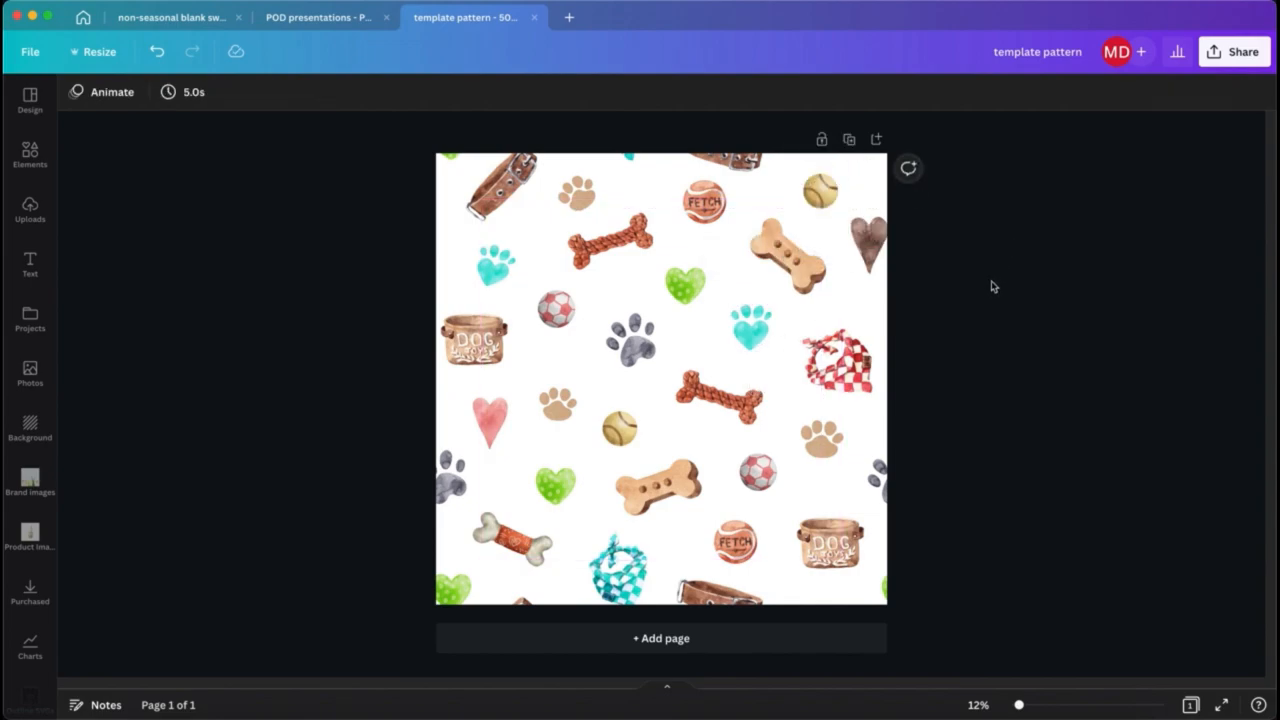
{"action": "left_click", "coordinate": [556, 313]}
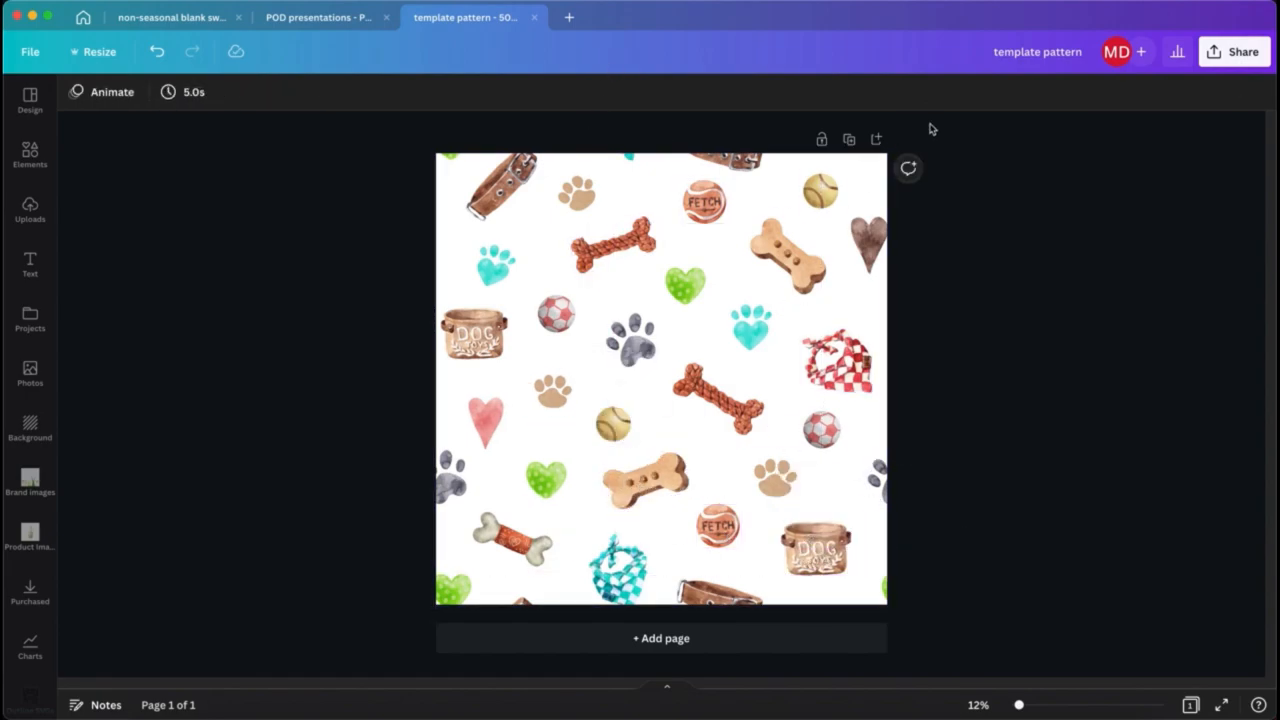
Download the 5000 × 5000 px seamless dog pattern as a PNG.
{"action": "left_click", "coordinate": [1234, 51]}
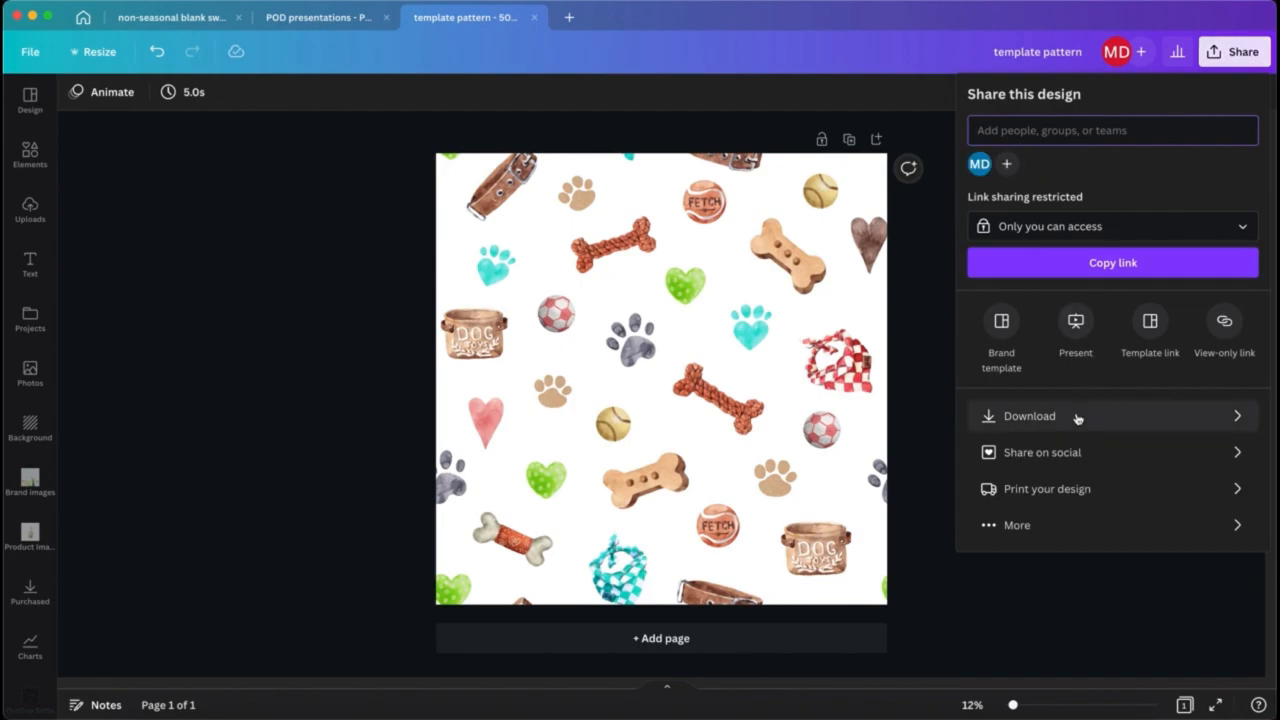
{"action": "left_click", "coordinate": [1030, 416]}
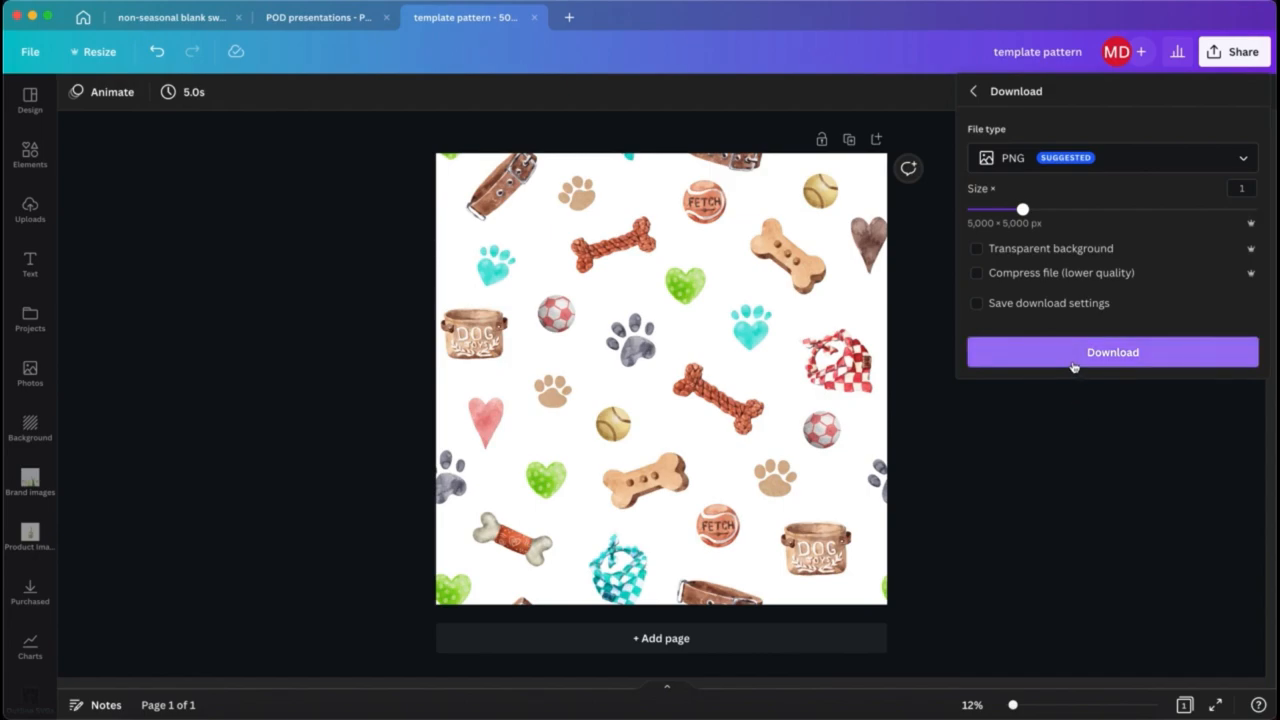
{"action": "left_click", "coordinate": [1112, 352]}
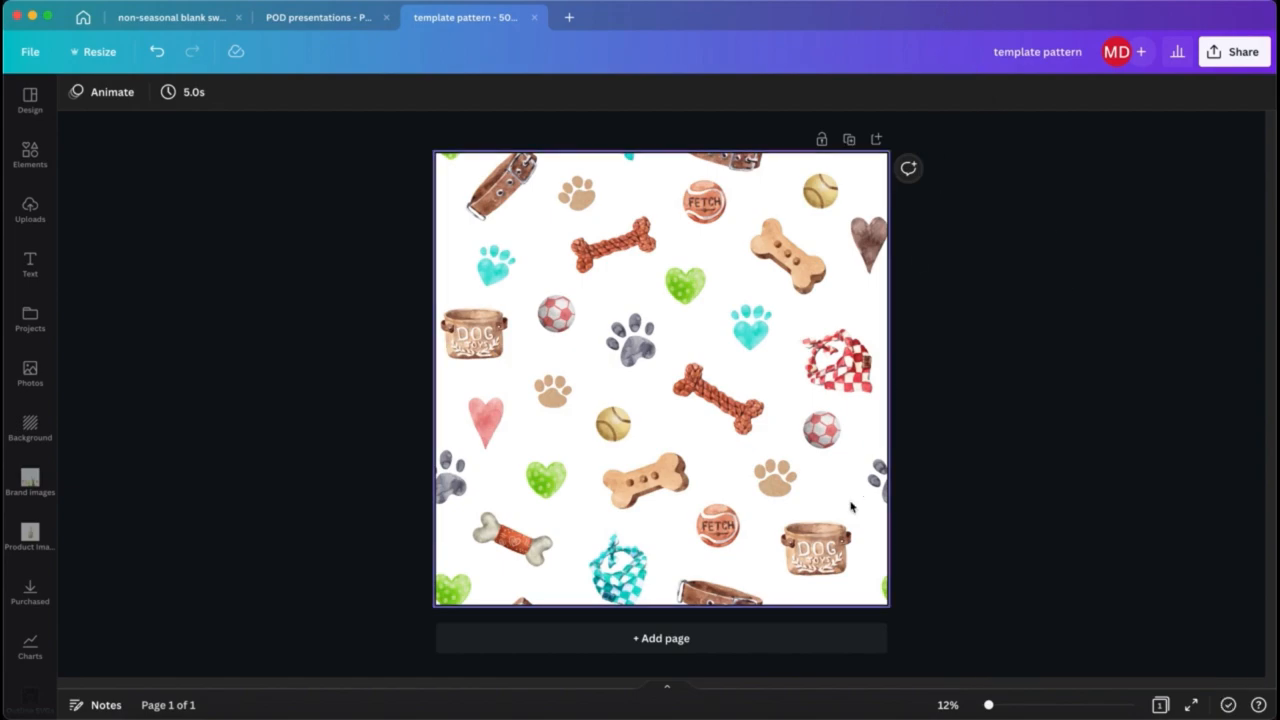
Add a second page with the uploaded pattern image shrunk to about a quarter of the page.
{"action": "left_click", "coordinate": [660, 638]}
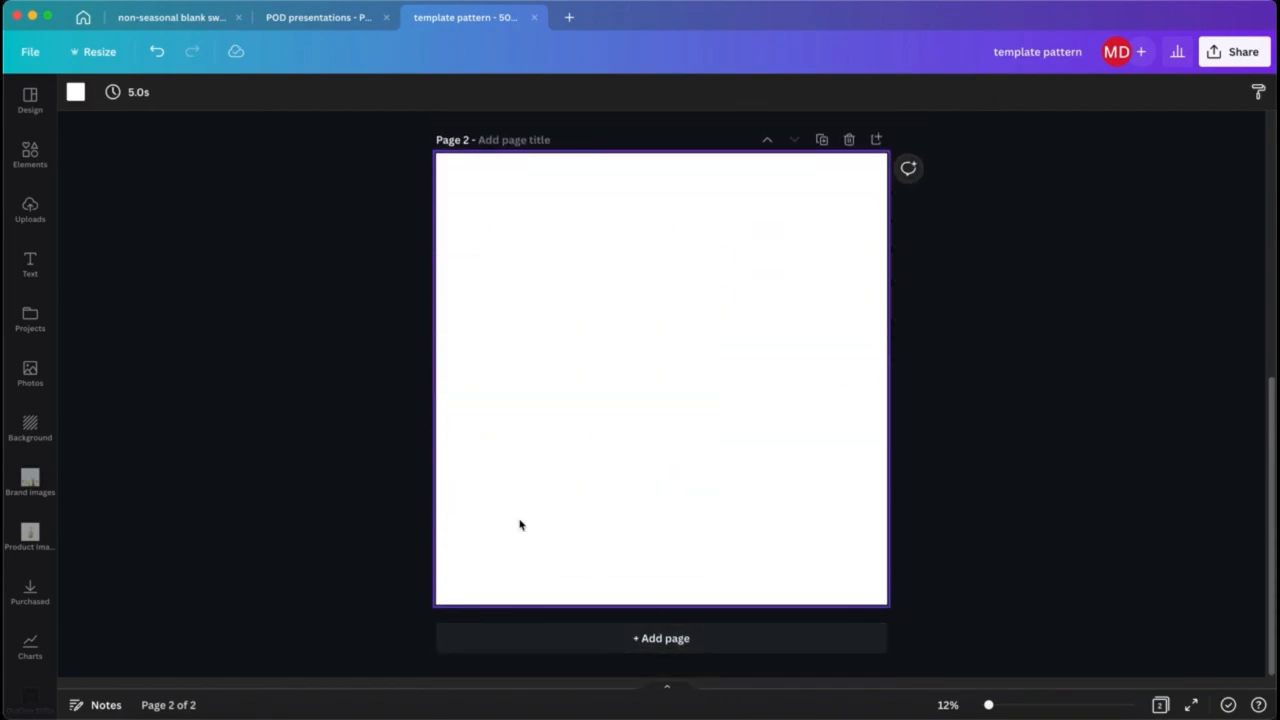
{"action": "left_click", "coordinate": [29, 210]}
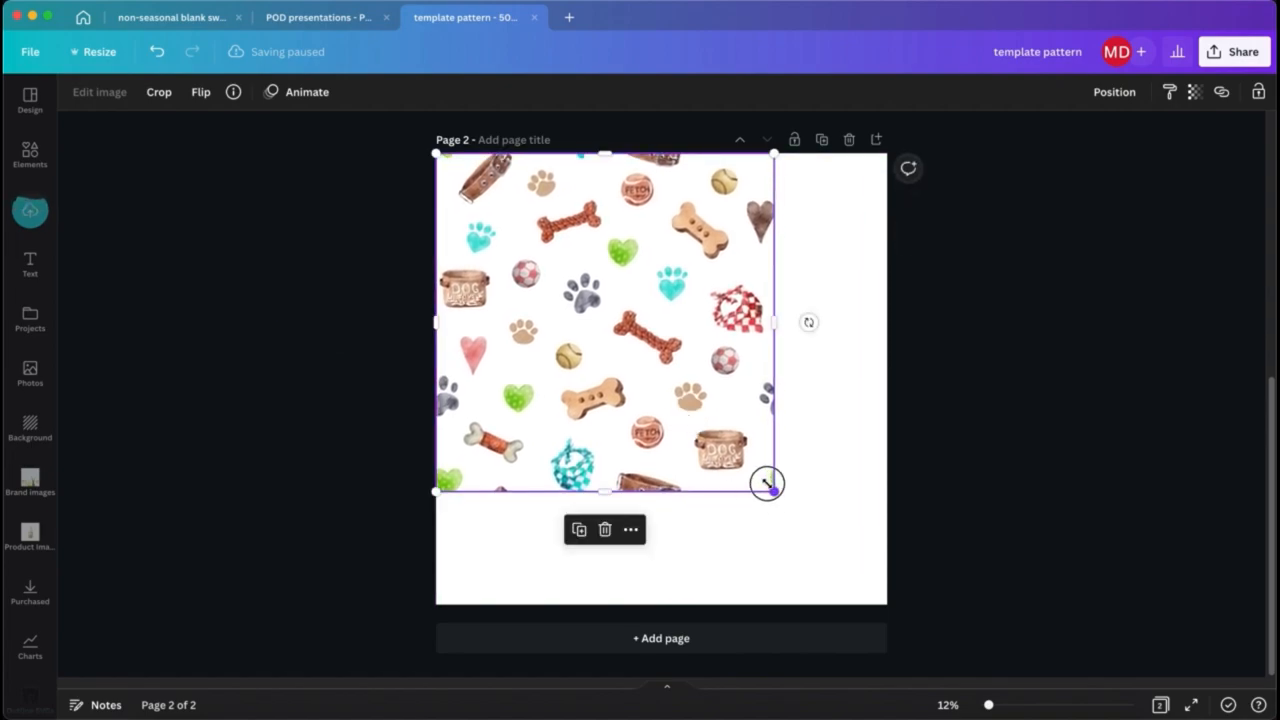
{"action": "left_click_drag", "start_coordinate": [768, 484], "coordinate": [672, 400]}
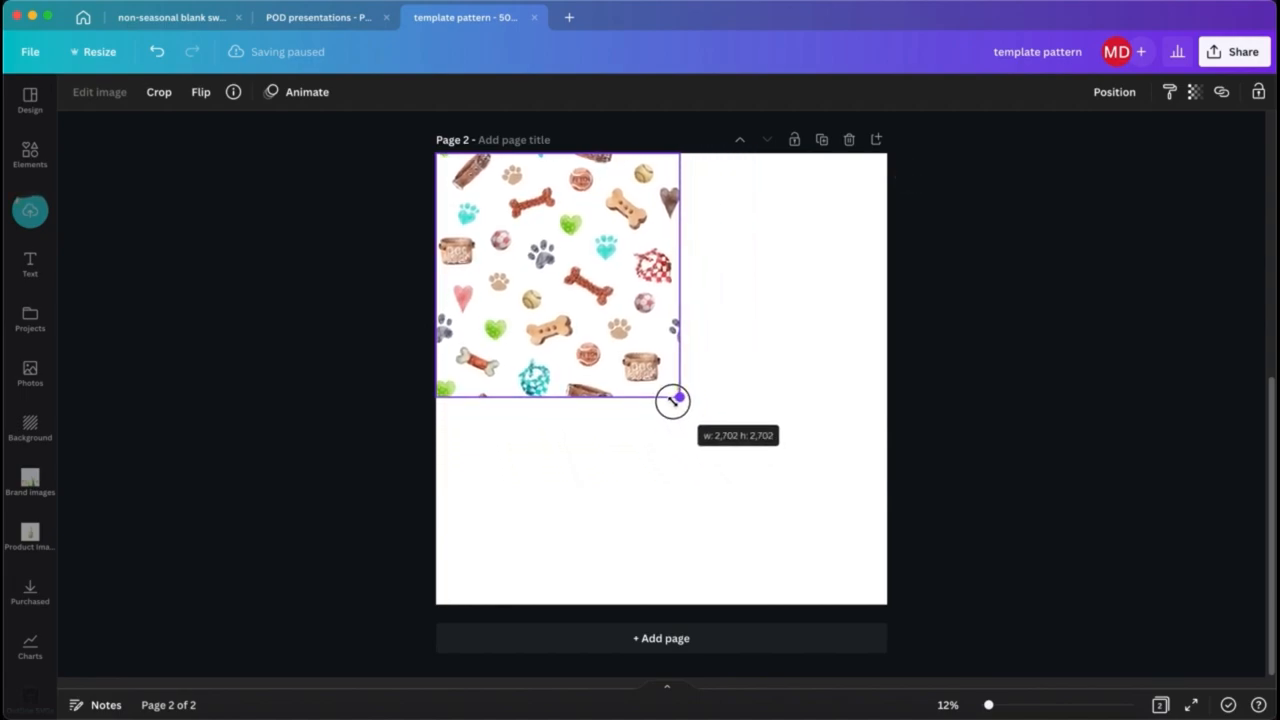
{"action": "left_click_drag", "start_coordinate": [678, 400], "coordinate": [660, 382]}
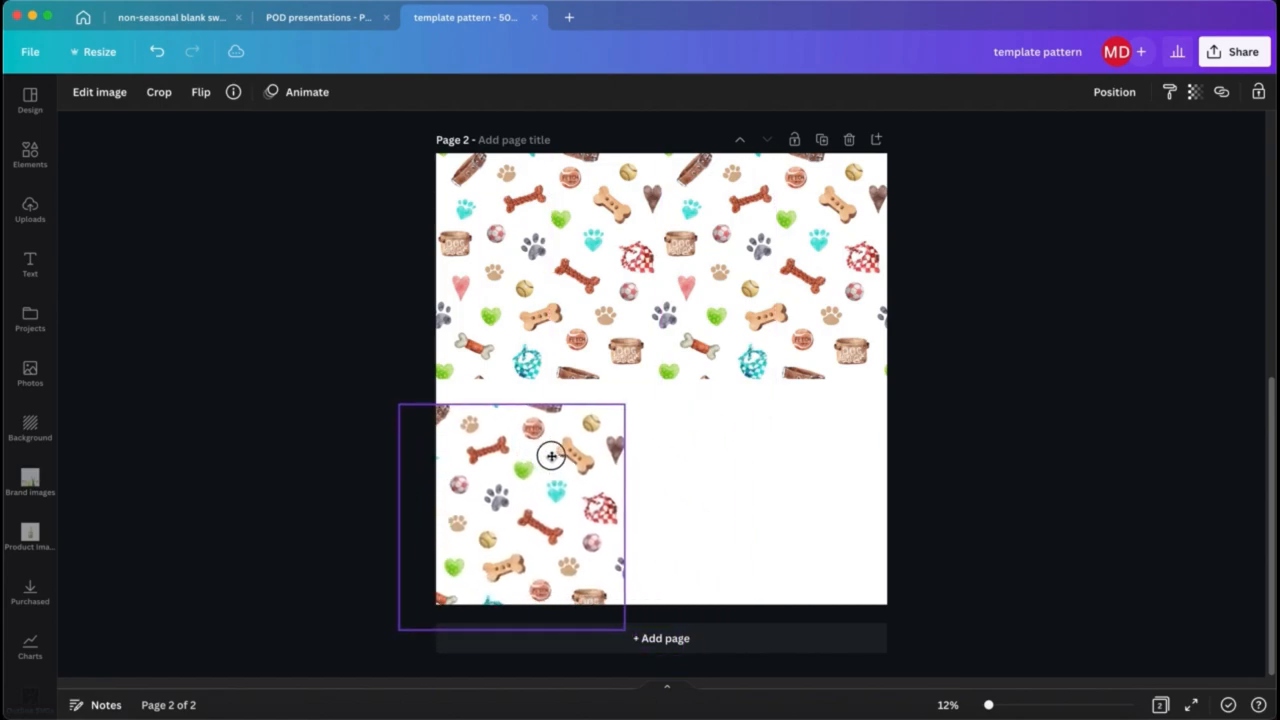
Place pattern copies in the lower-left and lower-right quadrants, aligned with their neighbours.
{"action": "left_click_drag", "start_coordinate": [551, 456], "coordinate": [589, 434]}
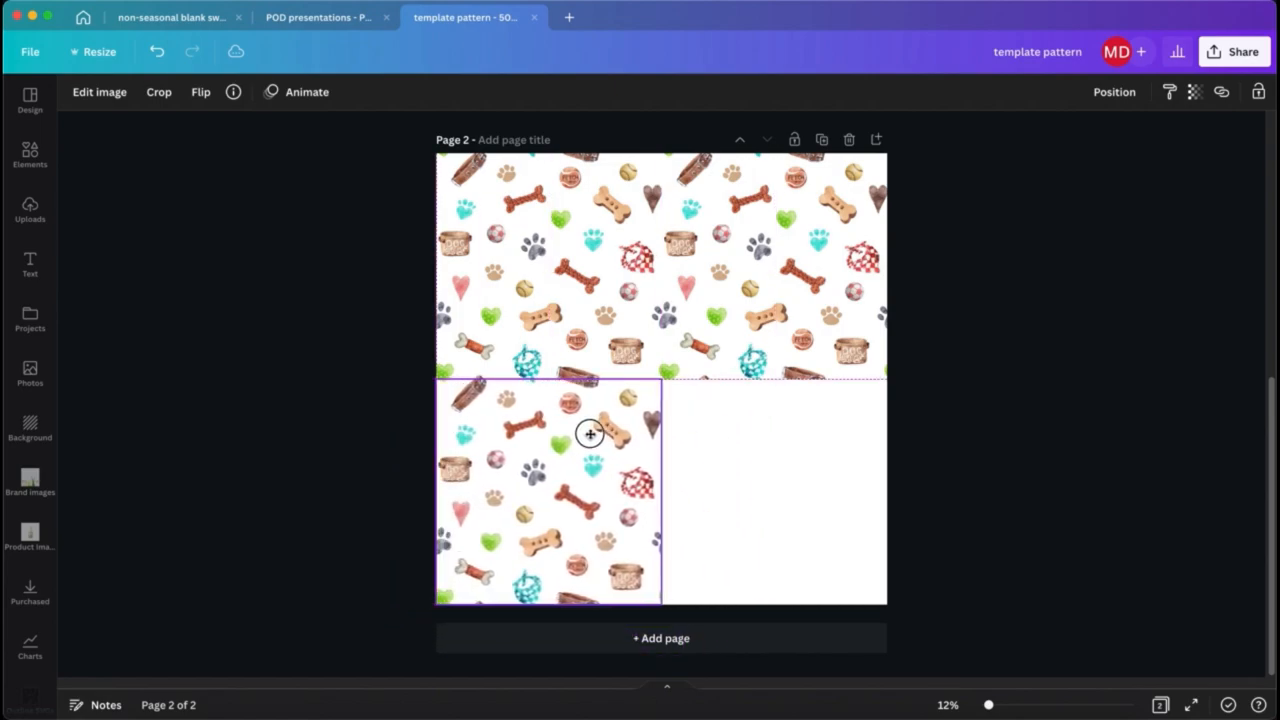
{"action": "left_click", "coordinate": [590, 434]}
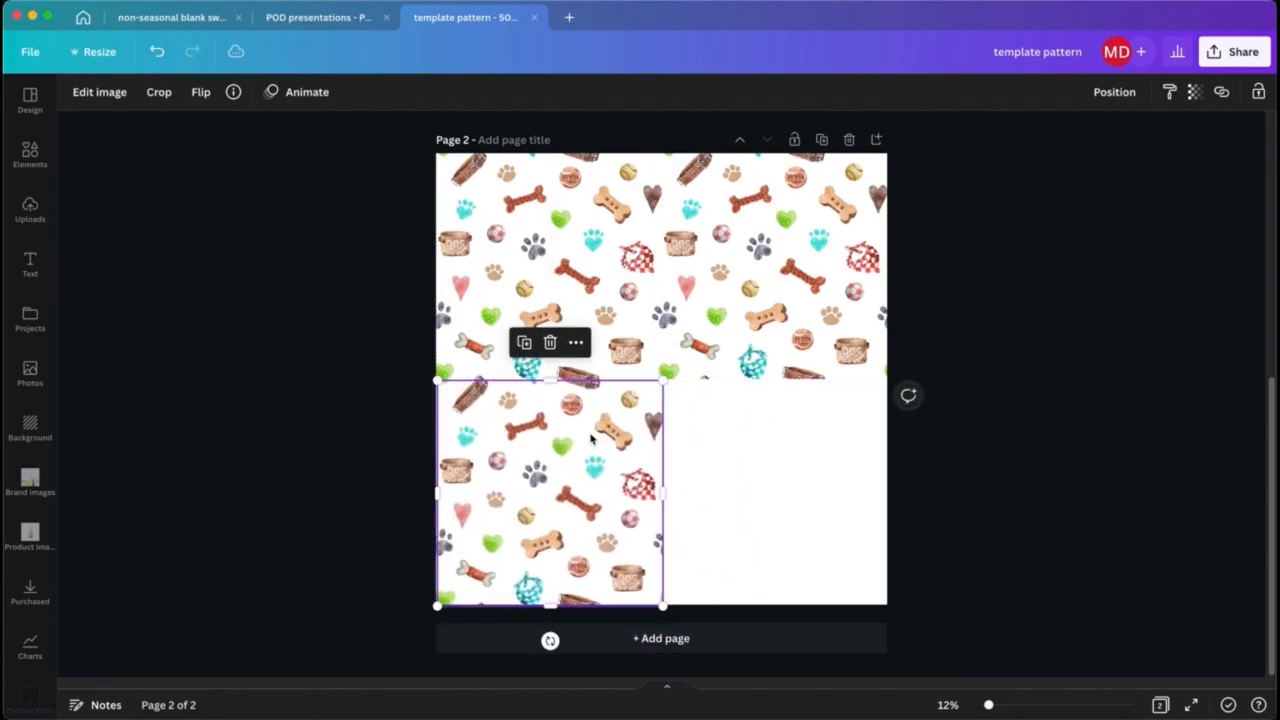
{"action": "left_click_drag", "start_coordinate": [550, 490], "coordinate": [790, 495]}
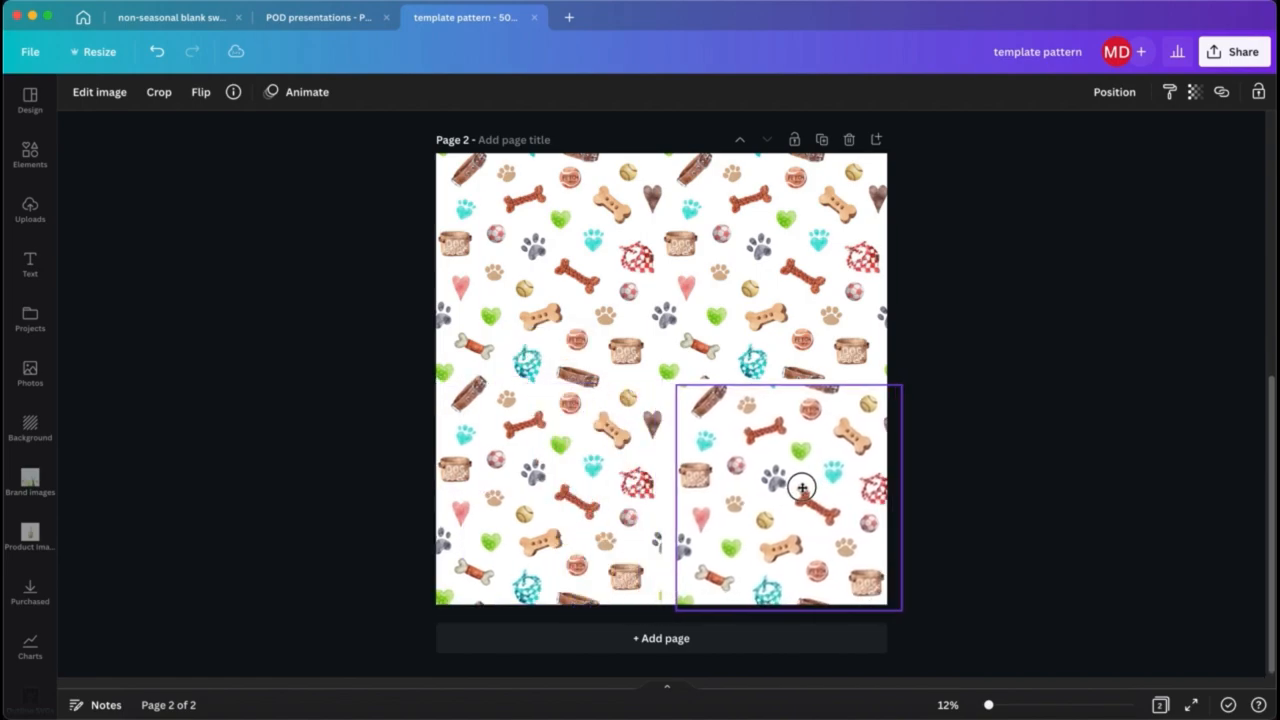
{"action": "left_click_drag", "start_coordinate": [800, 488], "coordinate": [783, 483]}
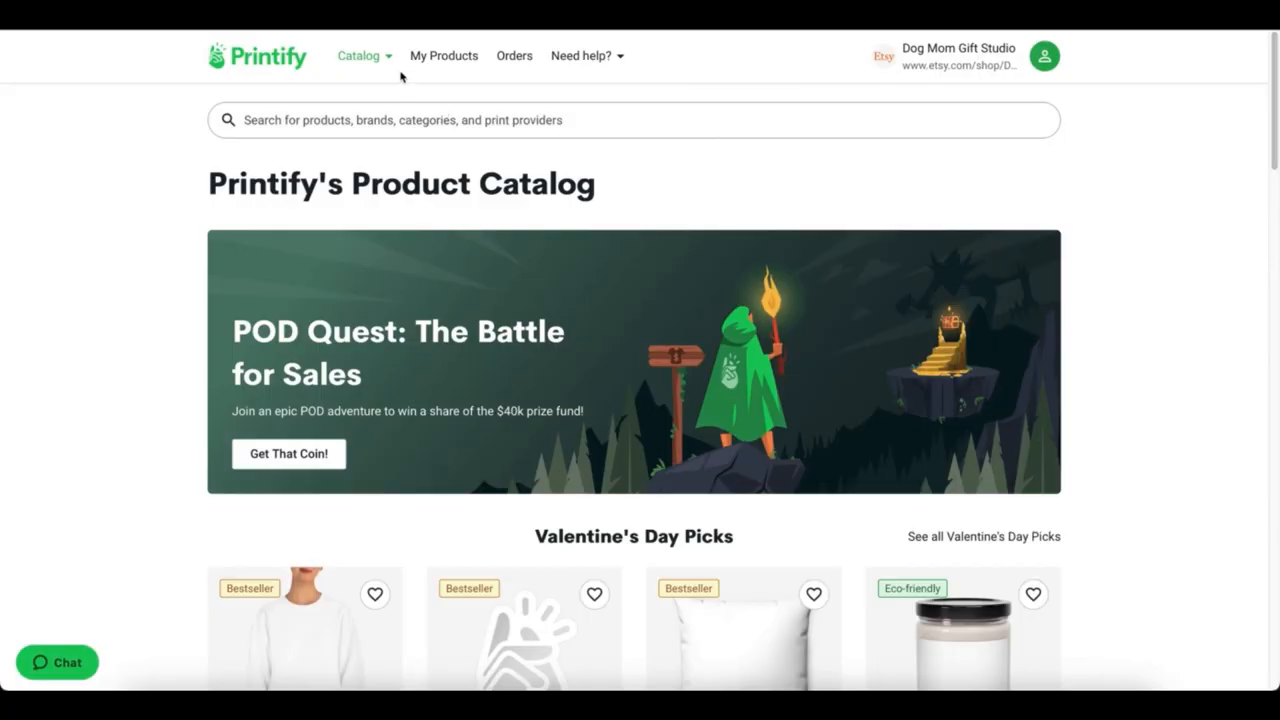
Browse the catalog's Blankets category and scroll to the Velveteen Minky Blanket.
{"action": "left_click", "coordinate": [358, 55]}
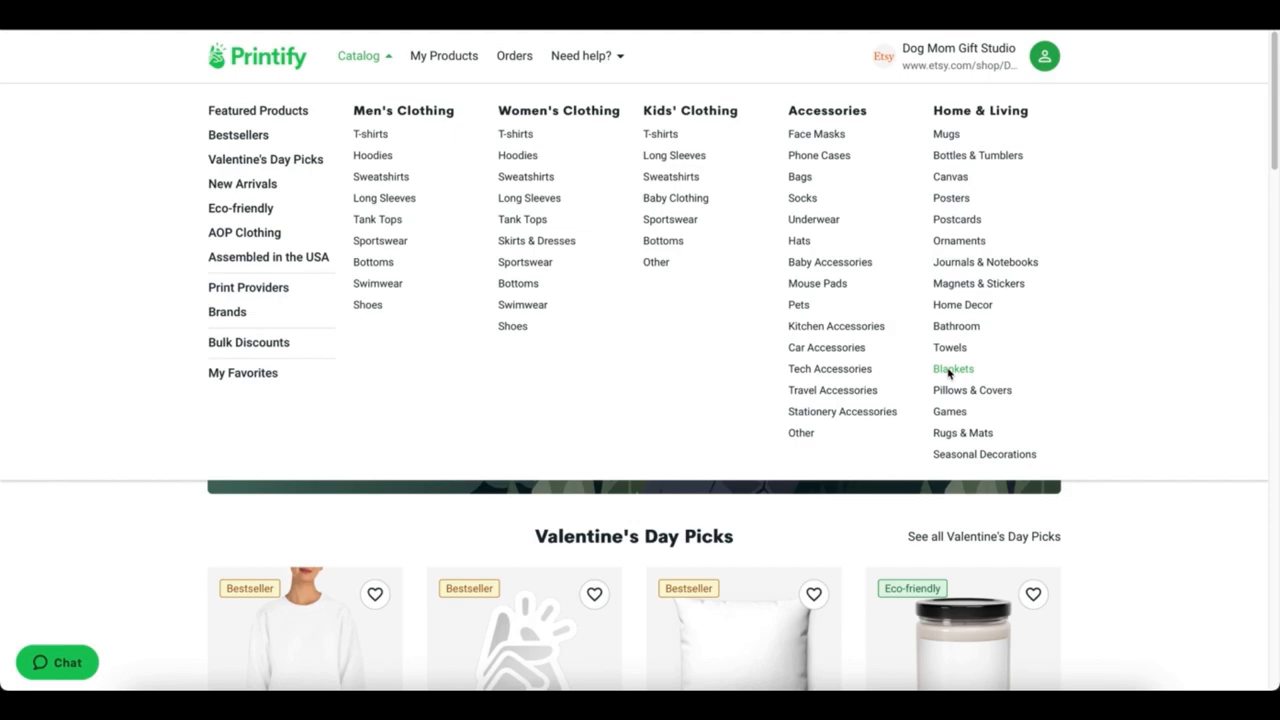
{"action": "left_click", "coordinate": [952, 369]}
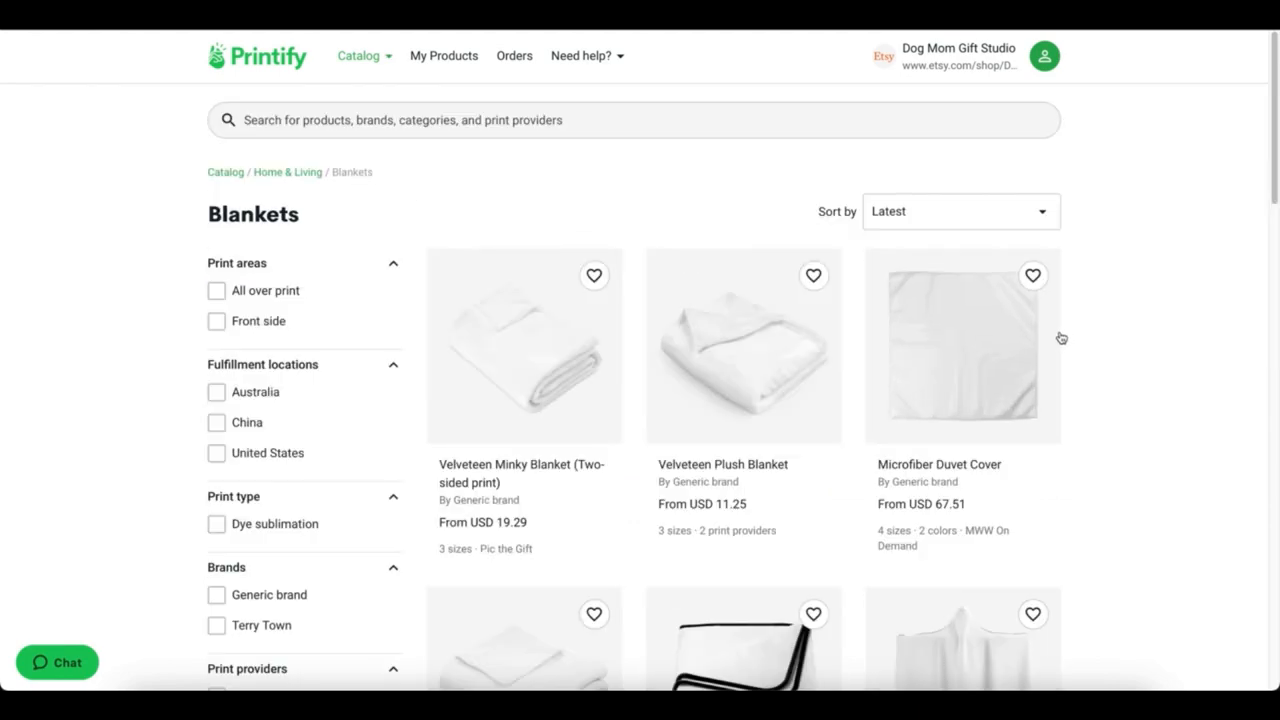
{"action": "scroll", "scroll_direction": "down", "scroll_amount": 3}
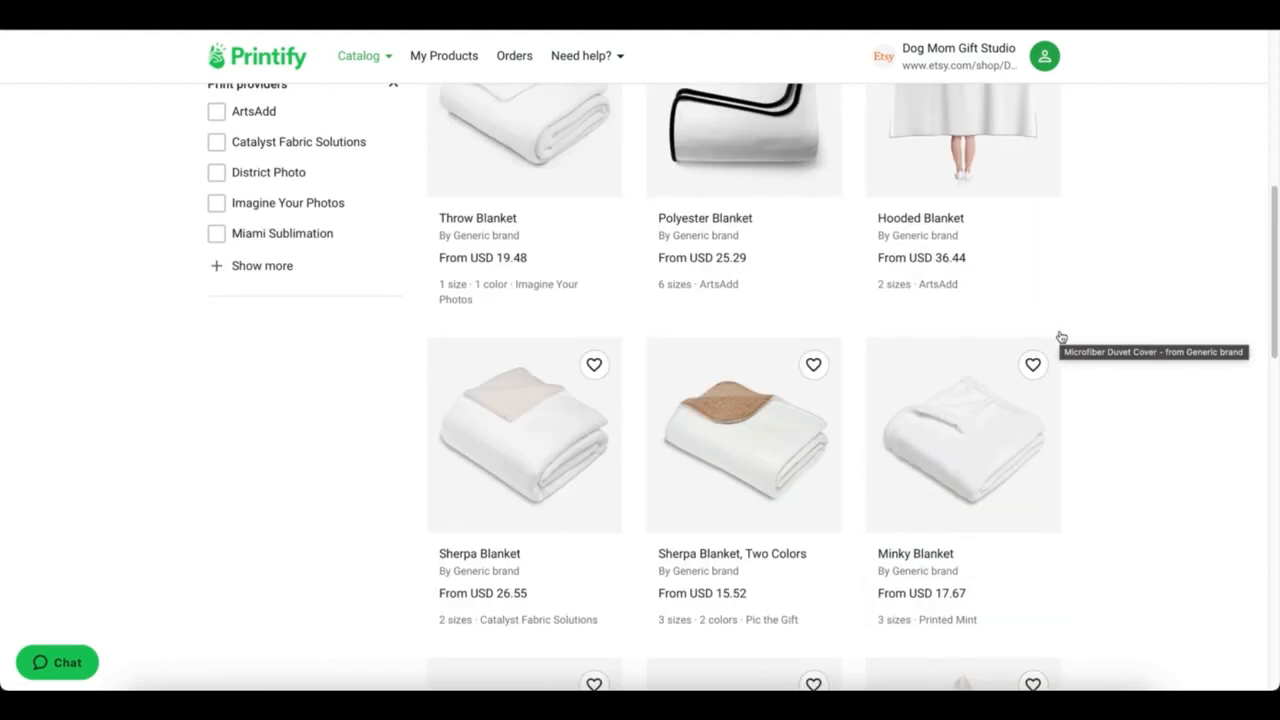
{"action": "scroll", "scroll_direction": "down", "scroll_amount": 3}
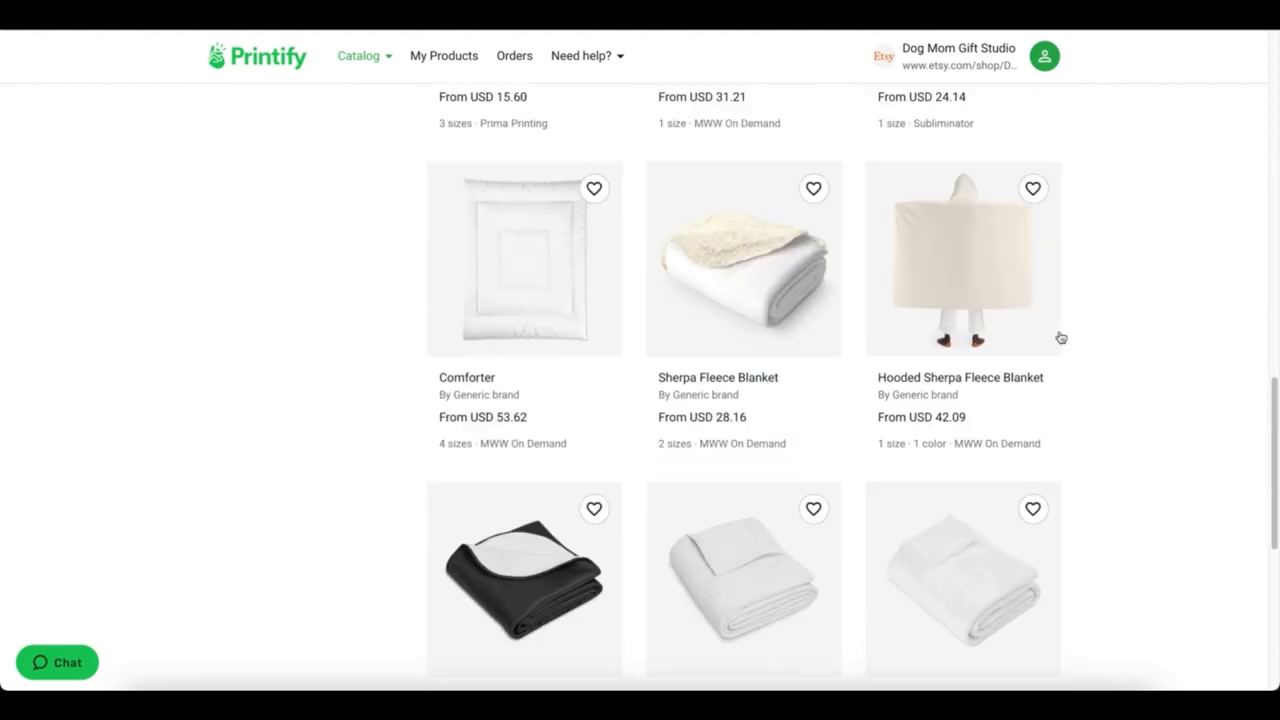
{"action": "scroll", "scroll_direction": "down", "scroll_amount": 3}
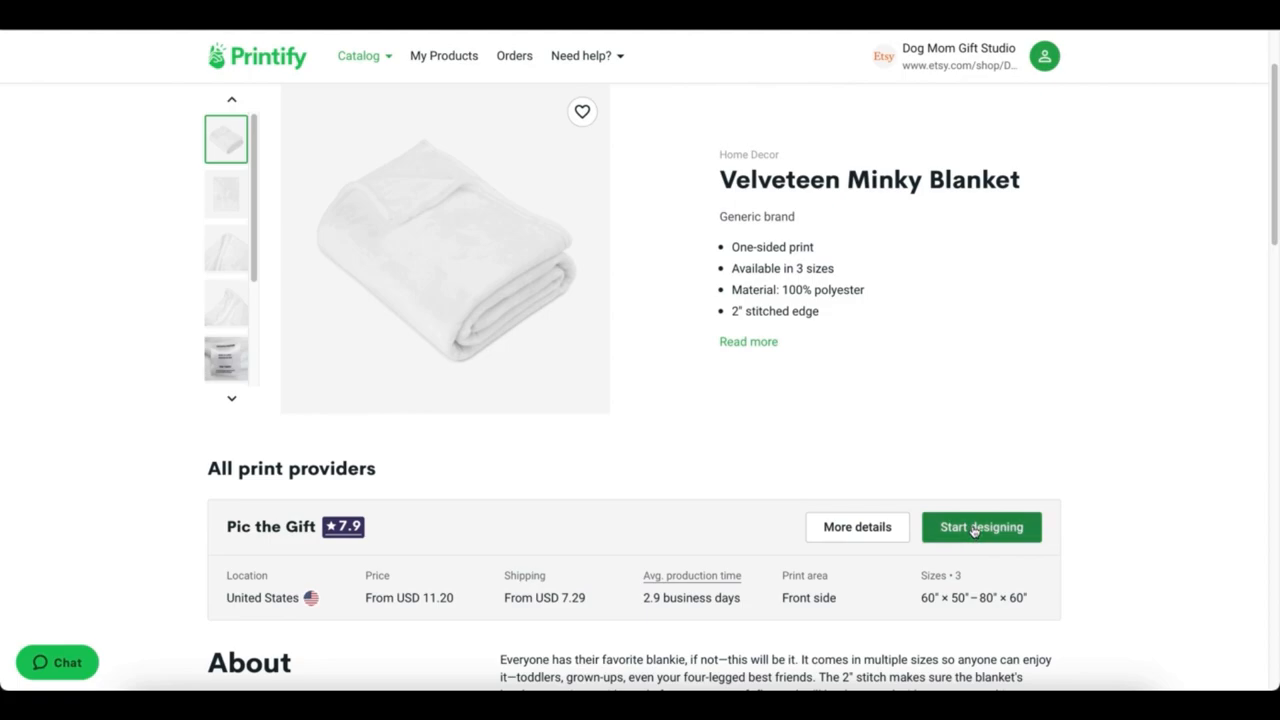
Start designing with Pic the Gift and upload template pattern.png from the device.
{"action": "left_click", "coordinate": [981, 527]}
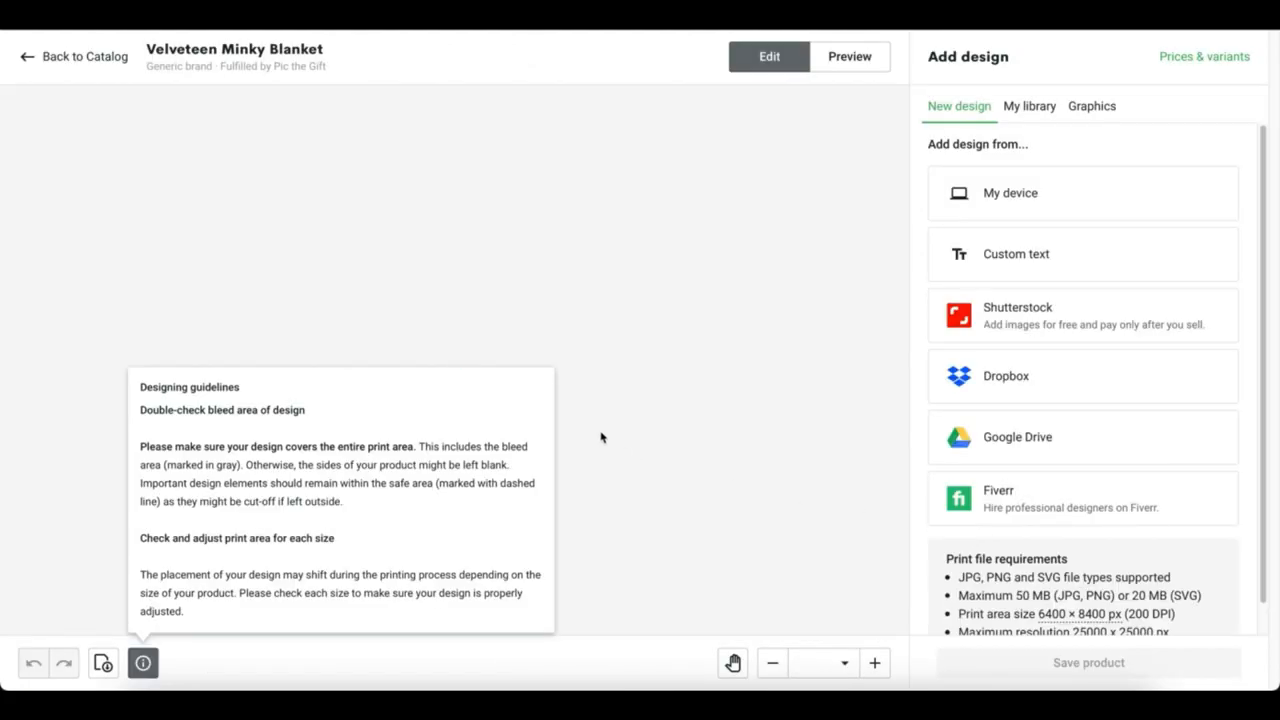
{"action": "left_click", "coordinate": [143, 662]}
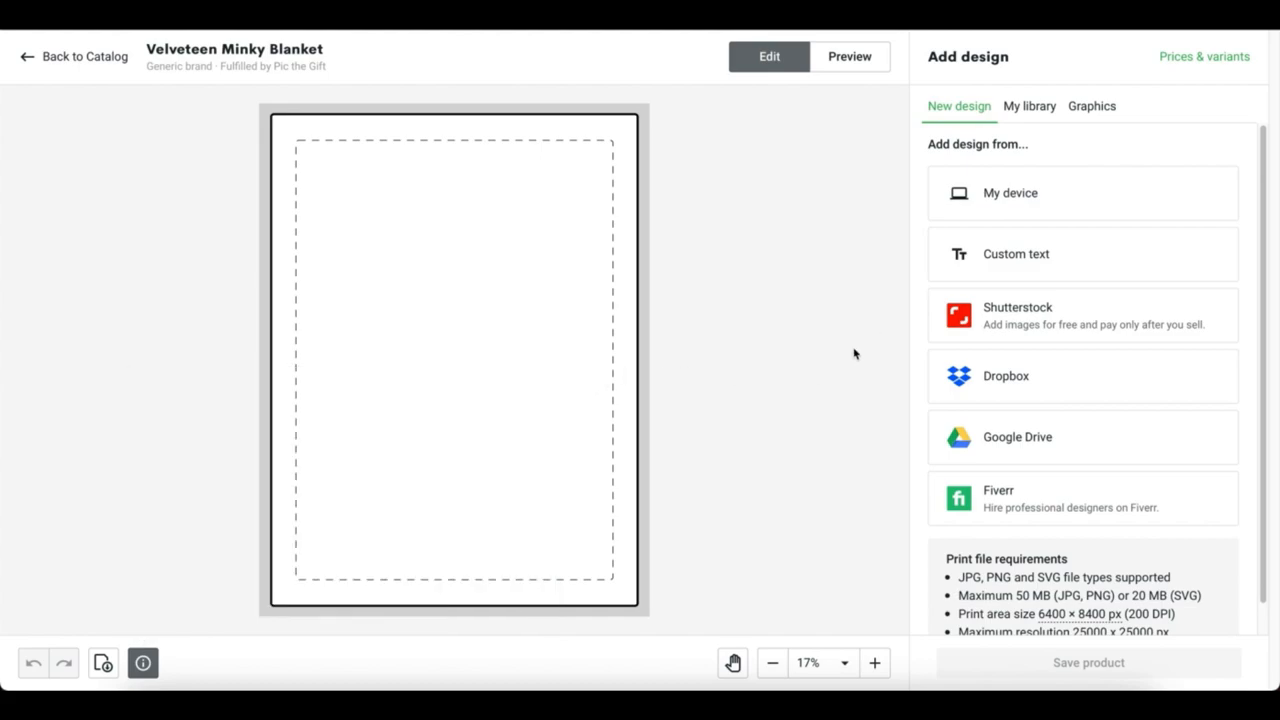
{"action": "left_click", "coordinate": [1010, 193]}
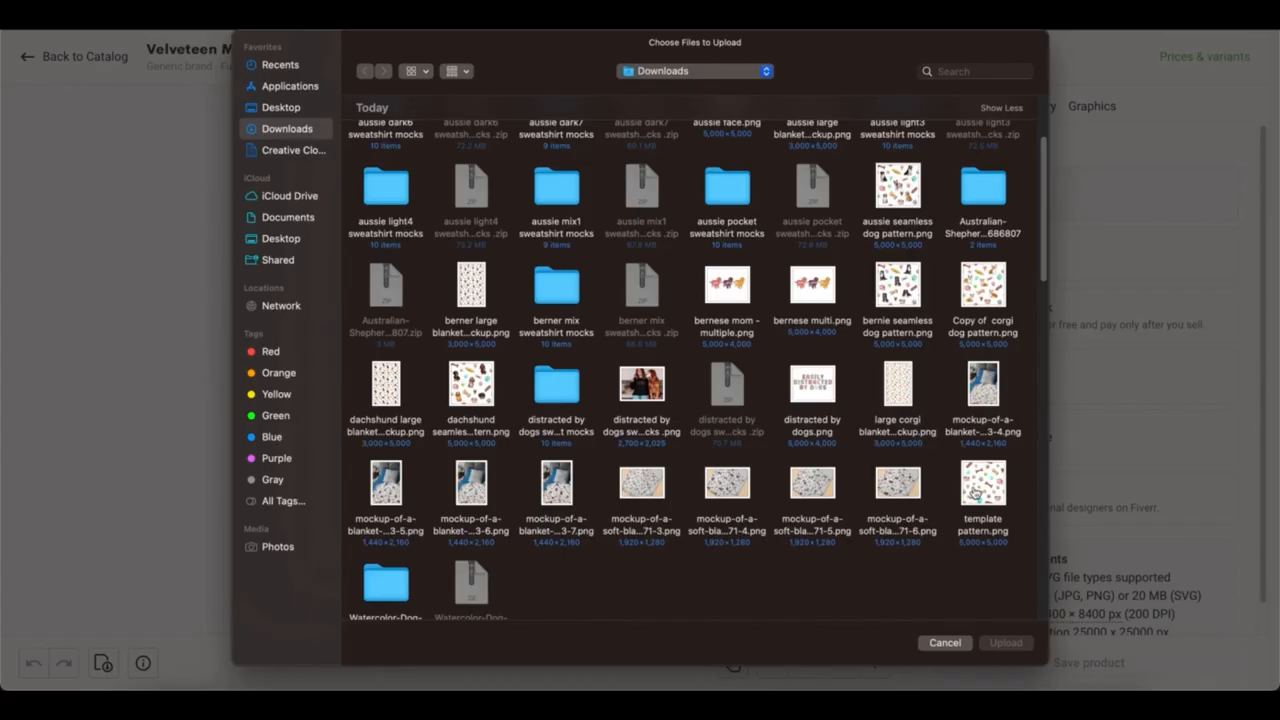
{"action": "left_click", "coordinate": [982, 483]}
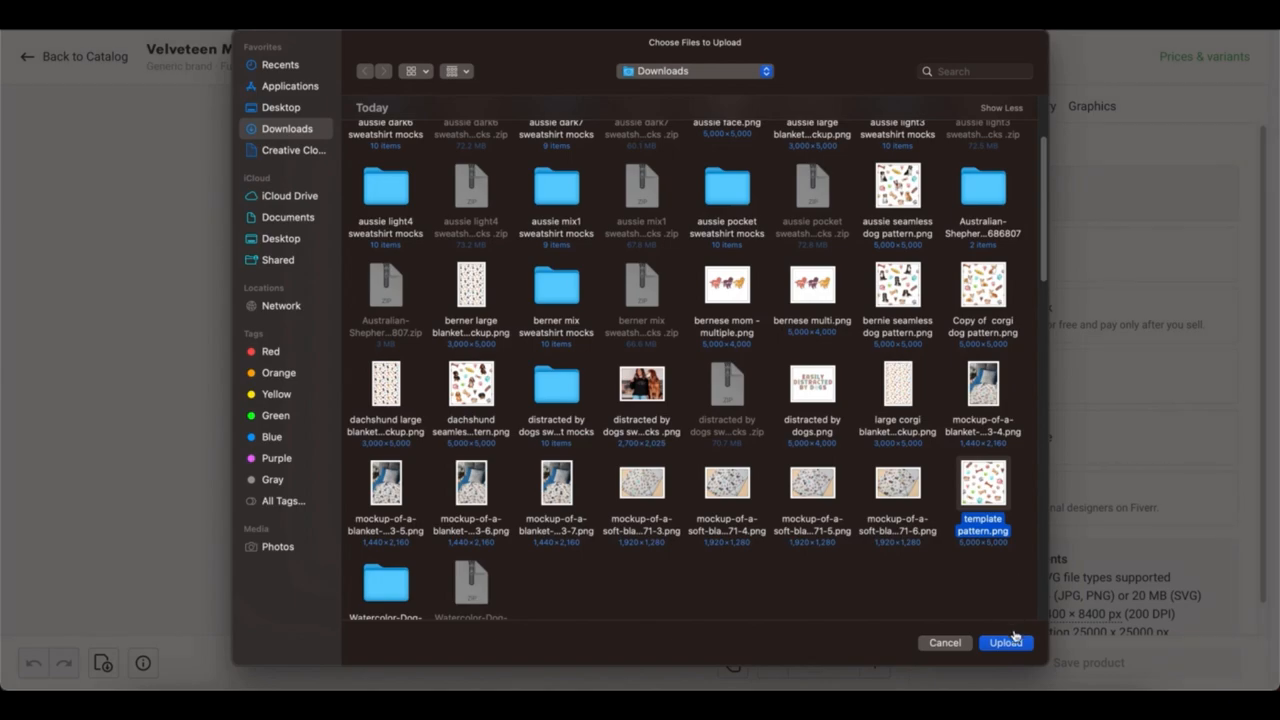
{"action": "left_click", "coordinate": [944, 642]}
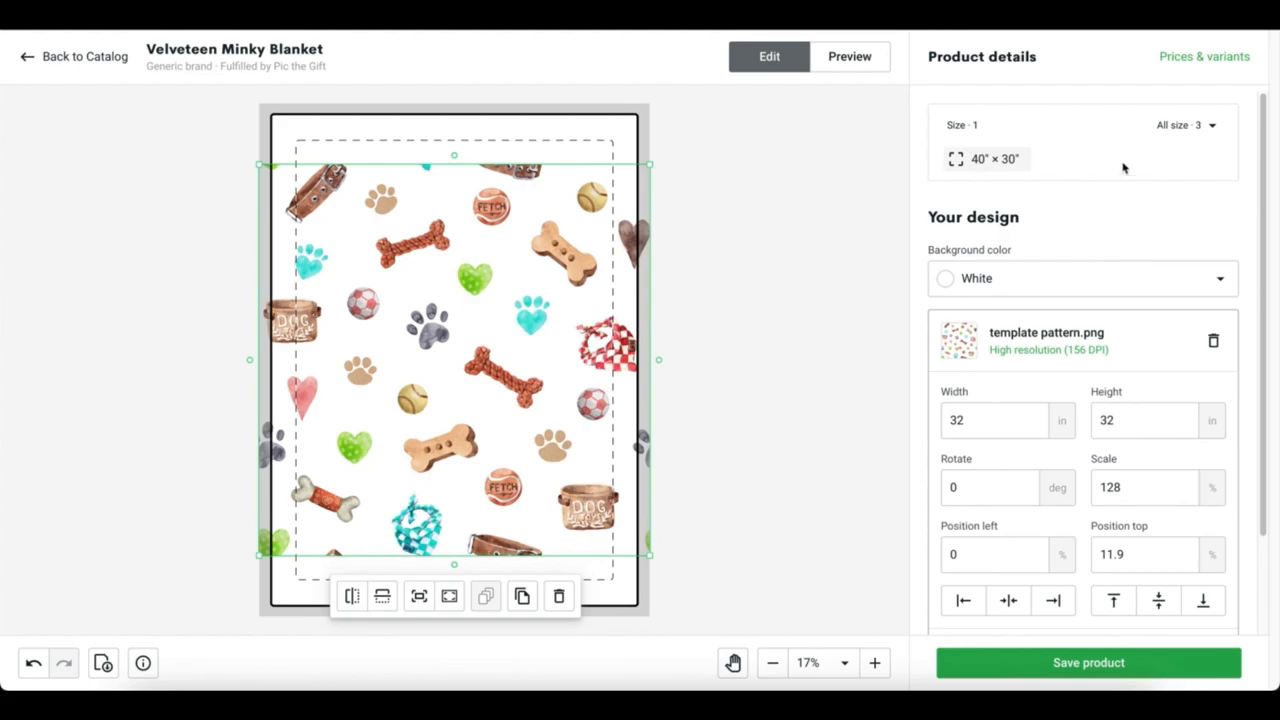
Add the 60″ × 50″ and 80″ × 60″ sizes, then shrink and recentre the pattern.
{"action": "left_click", "coordinate": [1185, 124]}
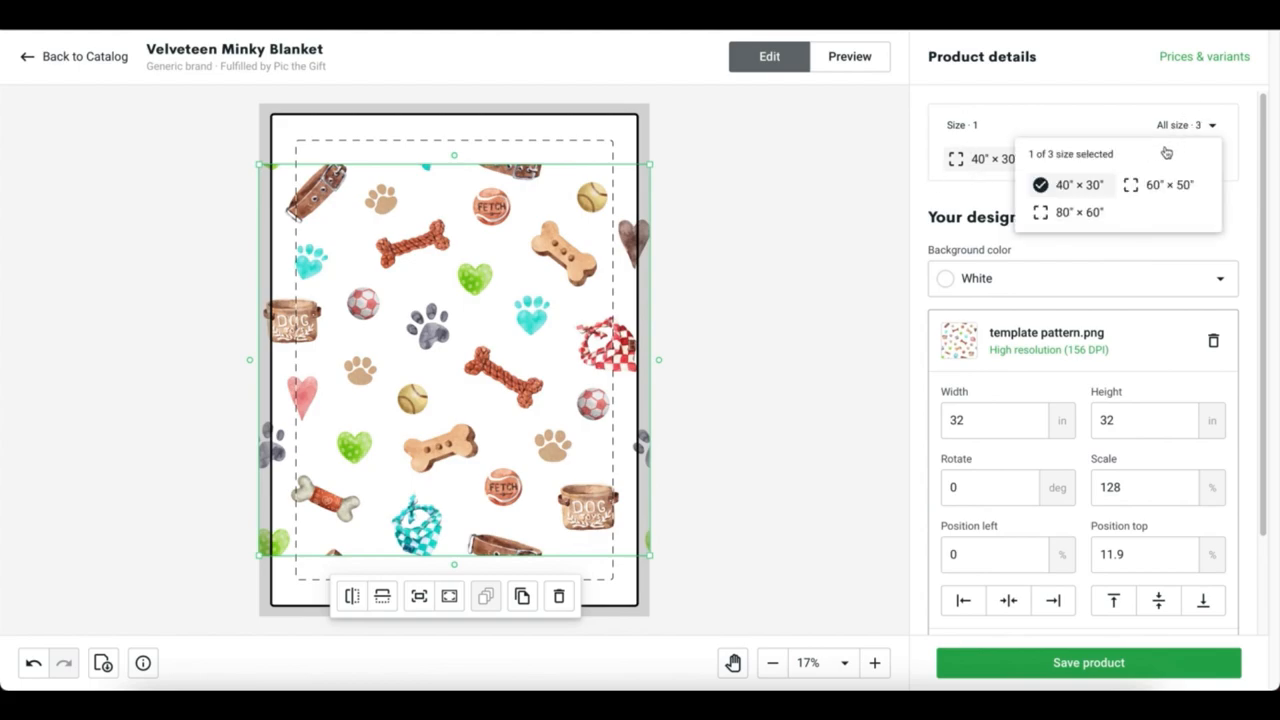
{"action": "left_click", "coordinate": [1131, 184]}
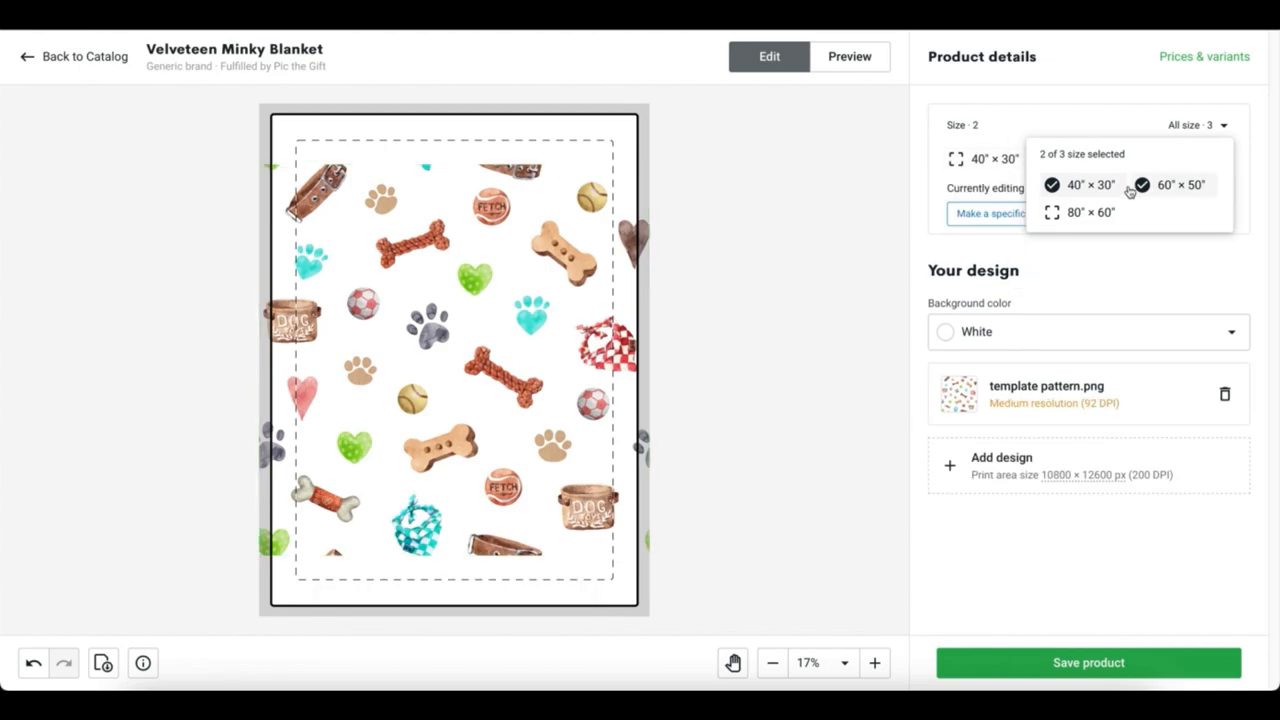
{"action": "left_click", "coordinate": [1052, 211]}
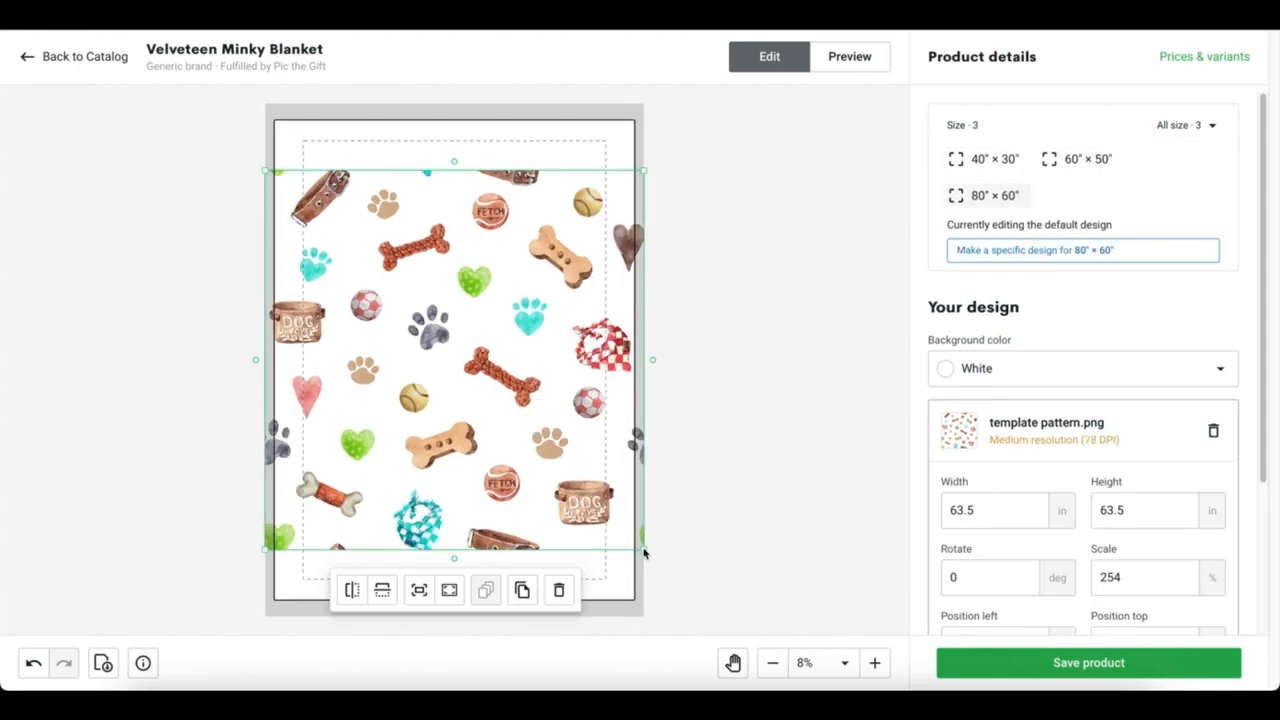
{"action": "left_click_drag", "start_coordinate": [645, 550], "coordinate": [590, 485]}
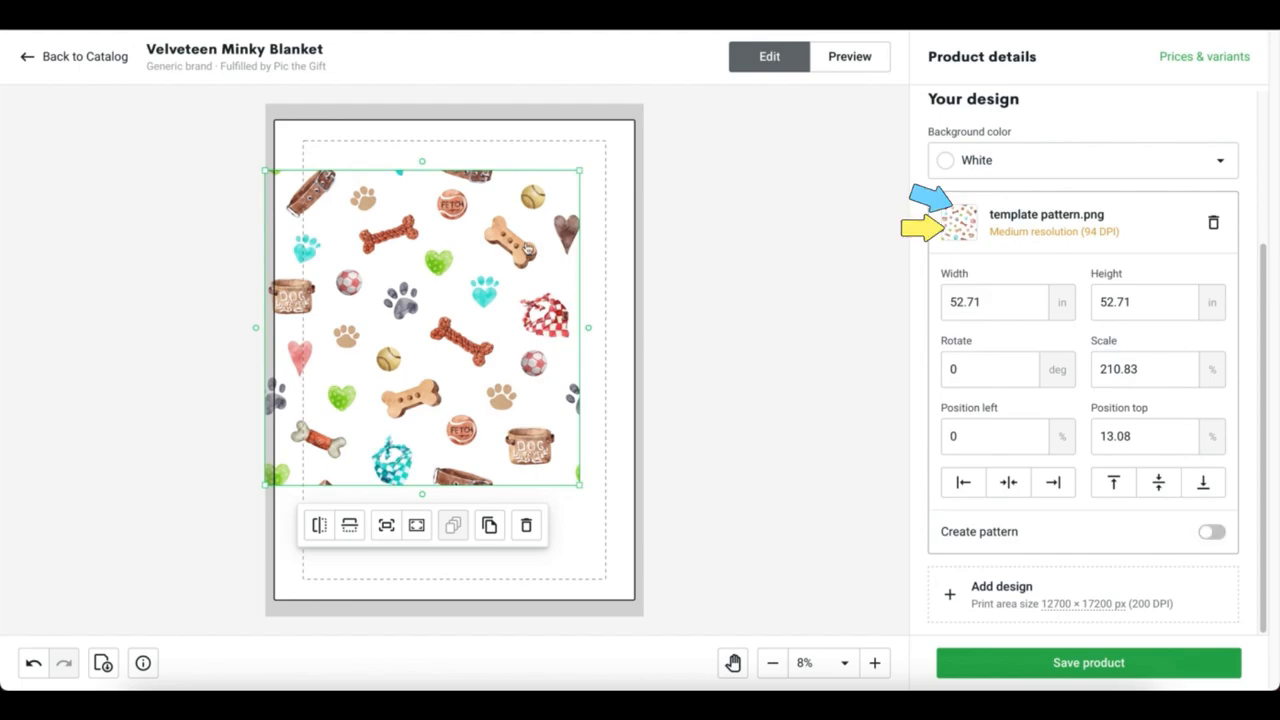
{"action": "mouse_move", "coordinate": [575, 478]}
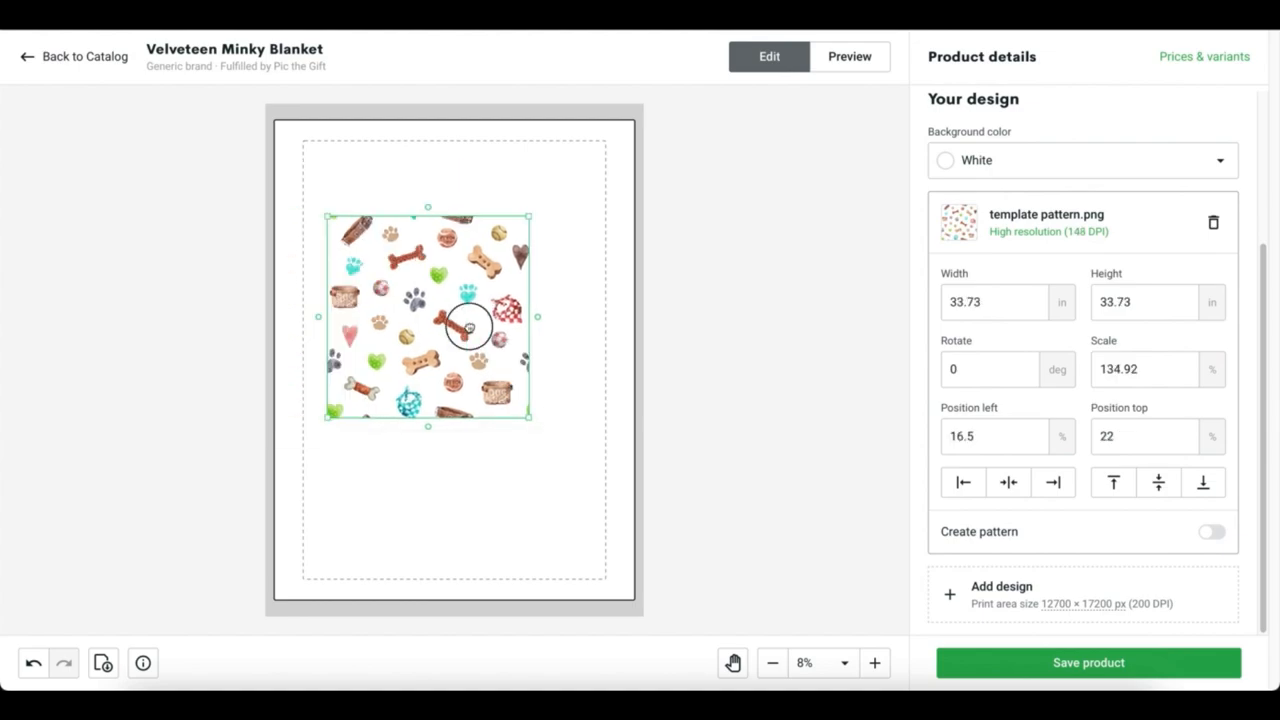
{"action": "left_click_drag", "start_coordinate": [468, 327], "coordinate": [500, 347]}
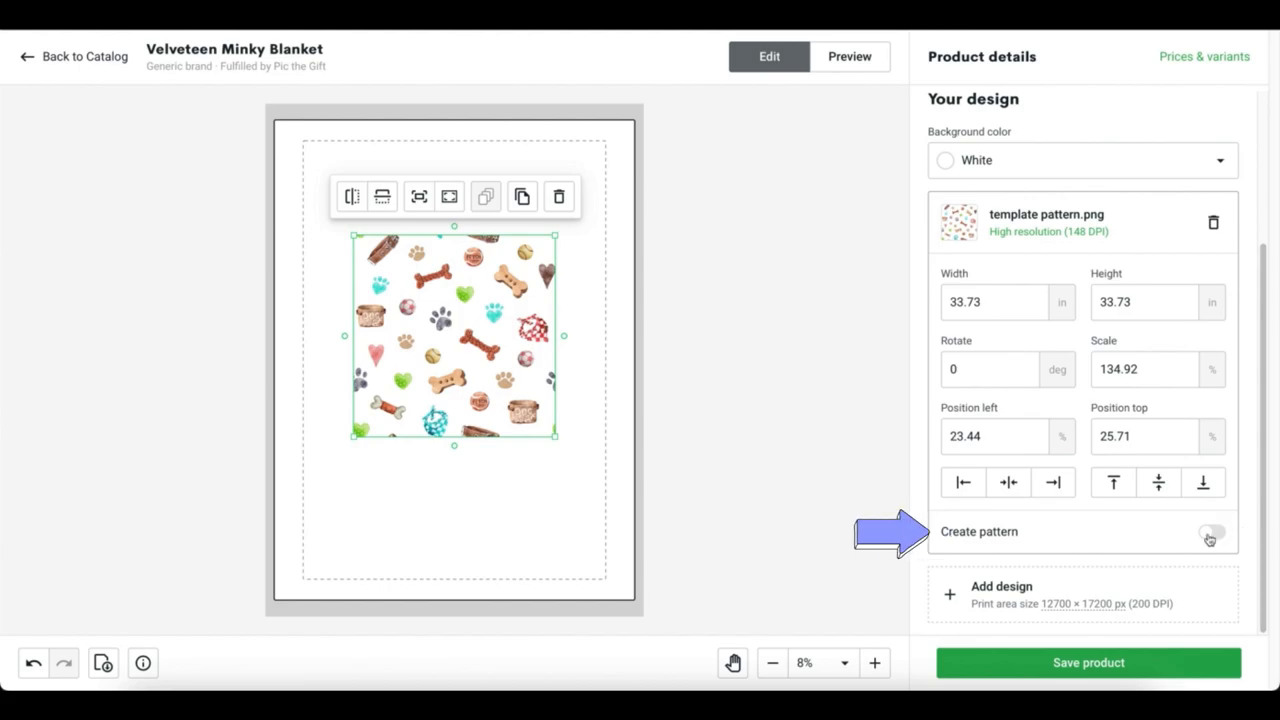
Turn on Create pattern and shrink the repeating dog tile to about 115% scale.
{"action": "left_click", "coordinate": [1211, 532]}
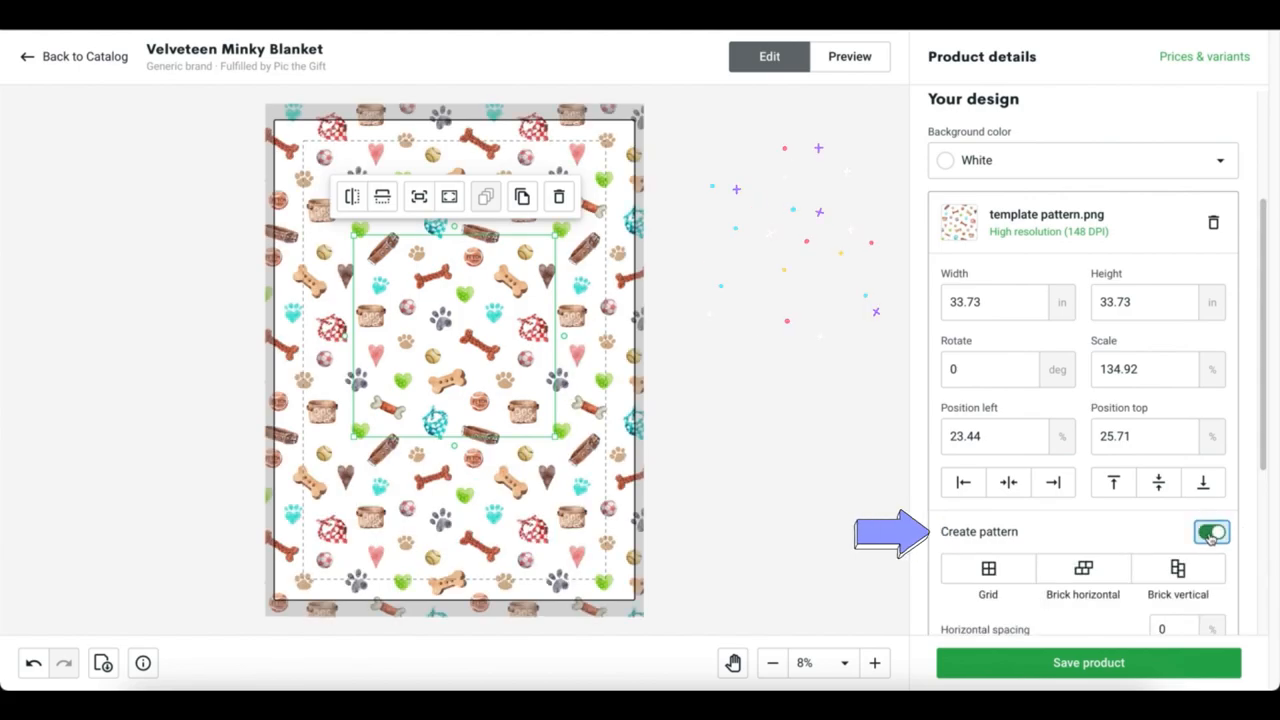
{"action": "left_click", "coordinate": [1211, 531]}
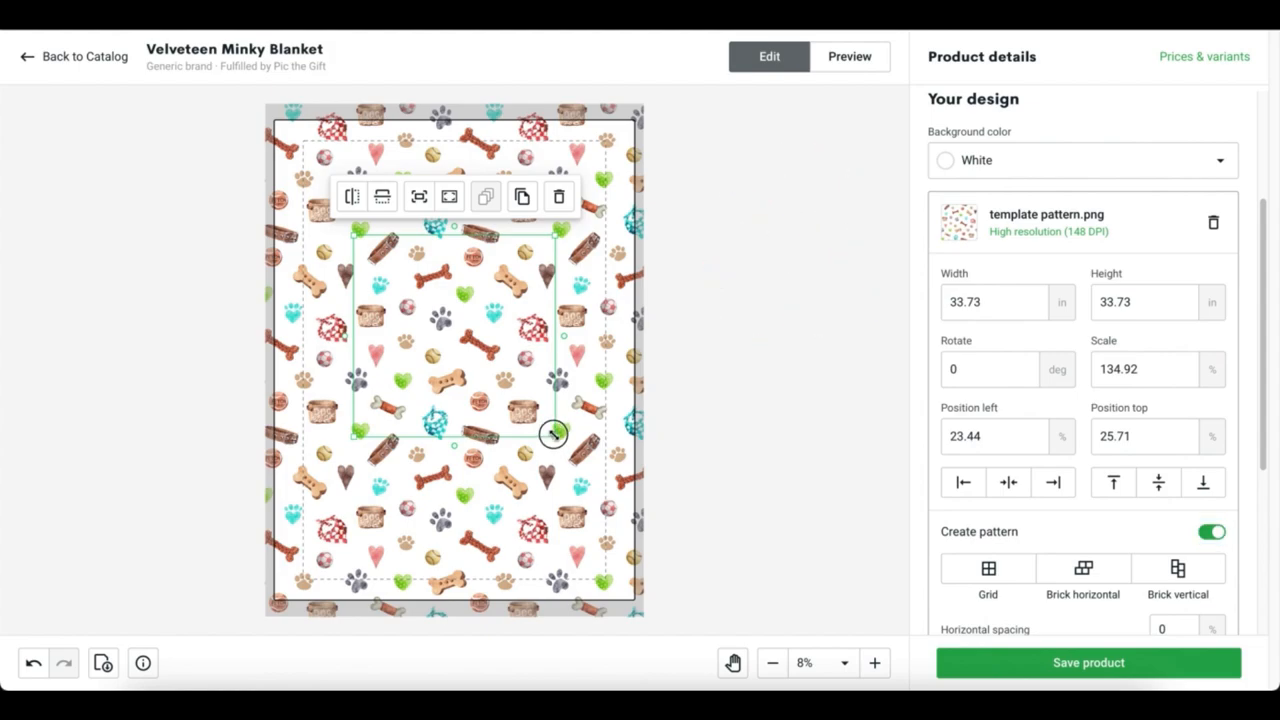
{"action": "left_click_drag", "start_coordinate": [553, 435], "coordinate": [547, 423]}
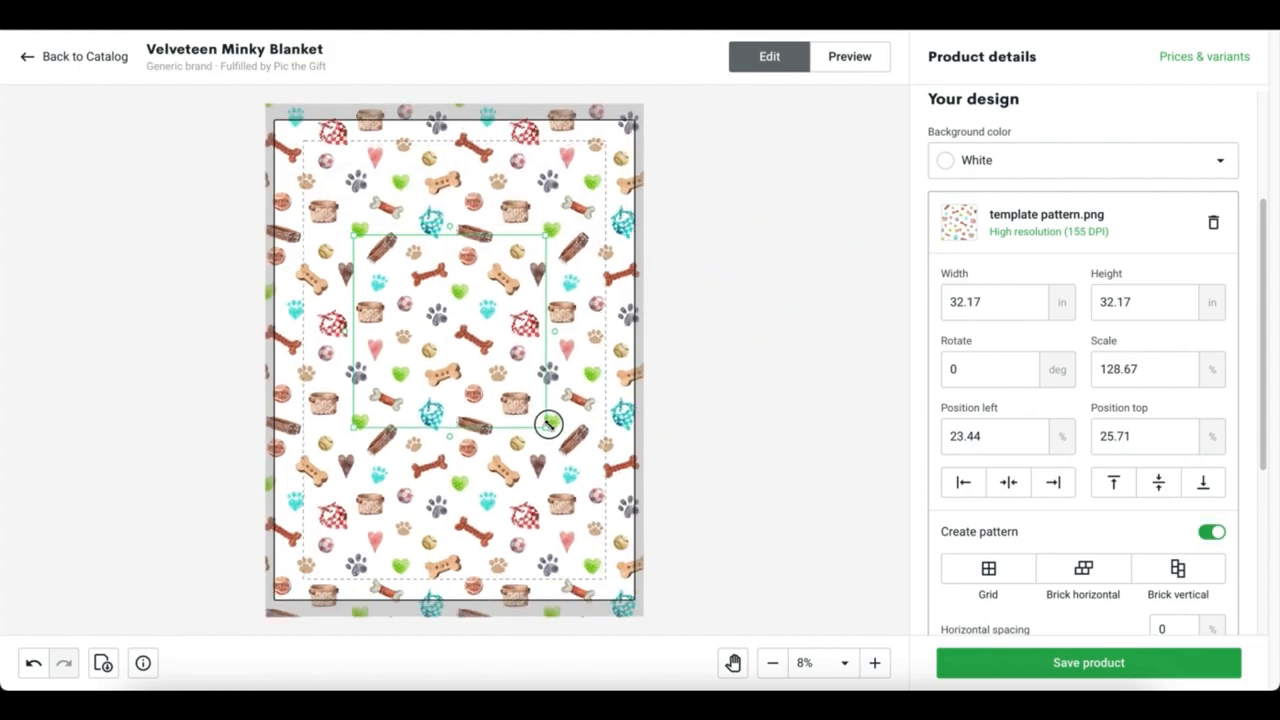
{"action": "left_click_drag", "start_coordinate": [547, 423], "coordinate": [545, 415]}
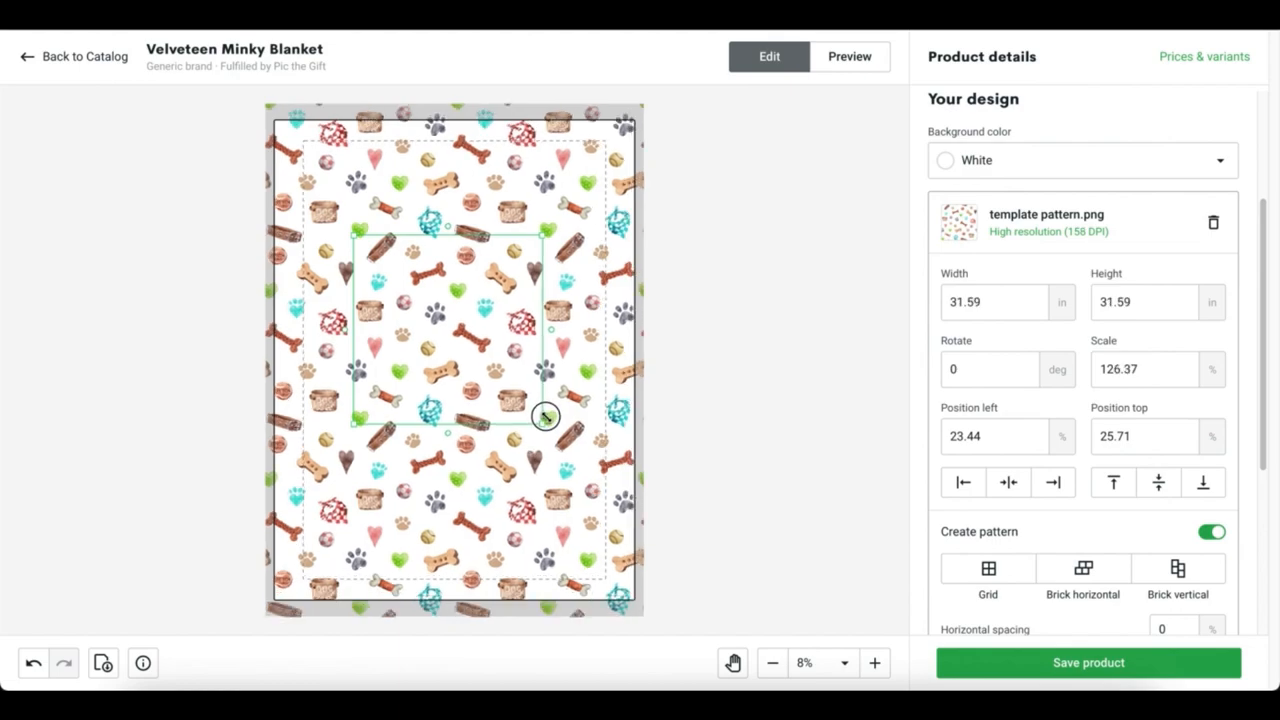
{"action": "left_click_drag", "start_coordinate": [545, 417], "coordinate": [542, 413]}
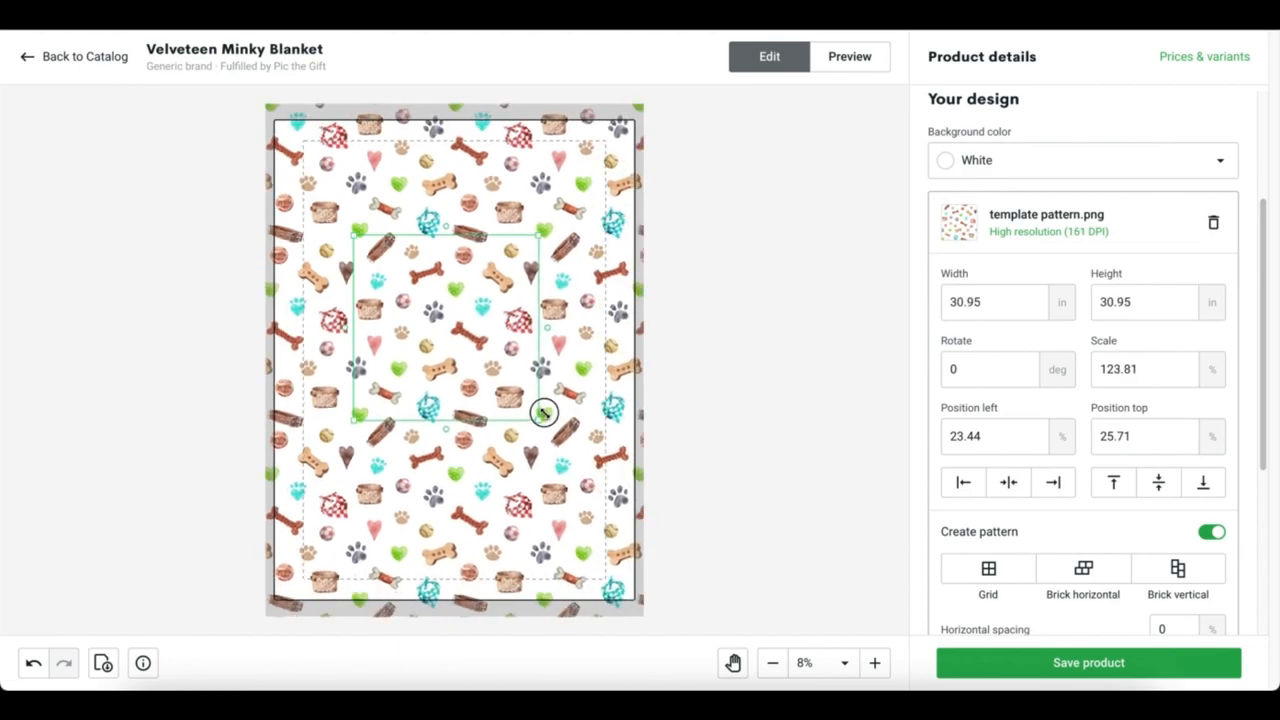
{"action": "left_click_drag", "start_coordinate": [543, 414], "coordinate": [540, 405]}
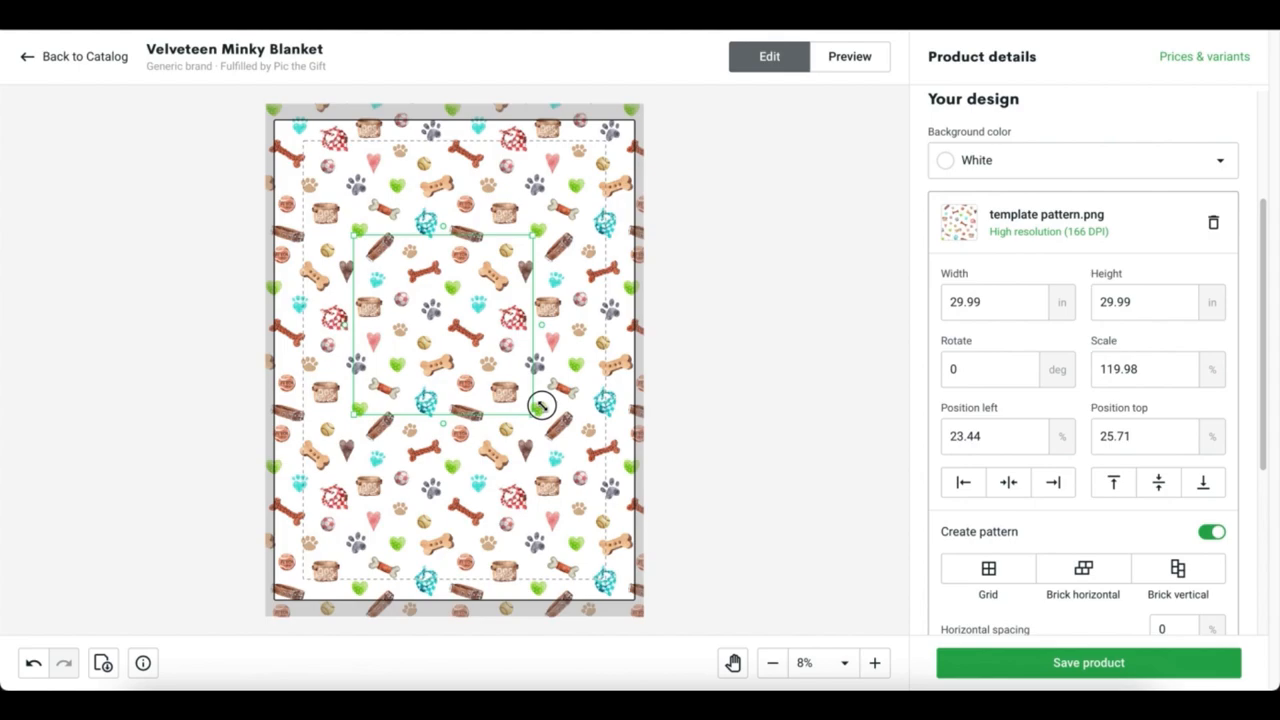
{"action": "left_click_drag", "start_coordinate": [540, 405], "coordinate": [540, 400]}
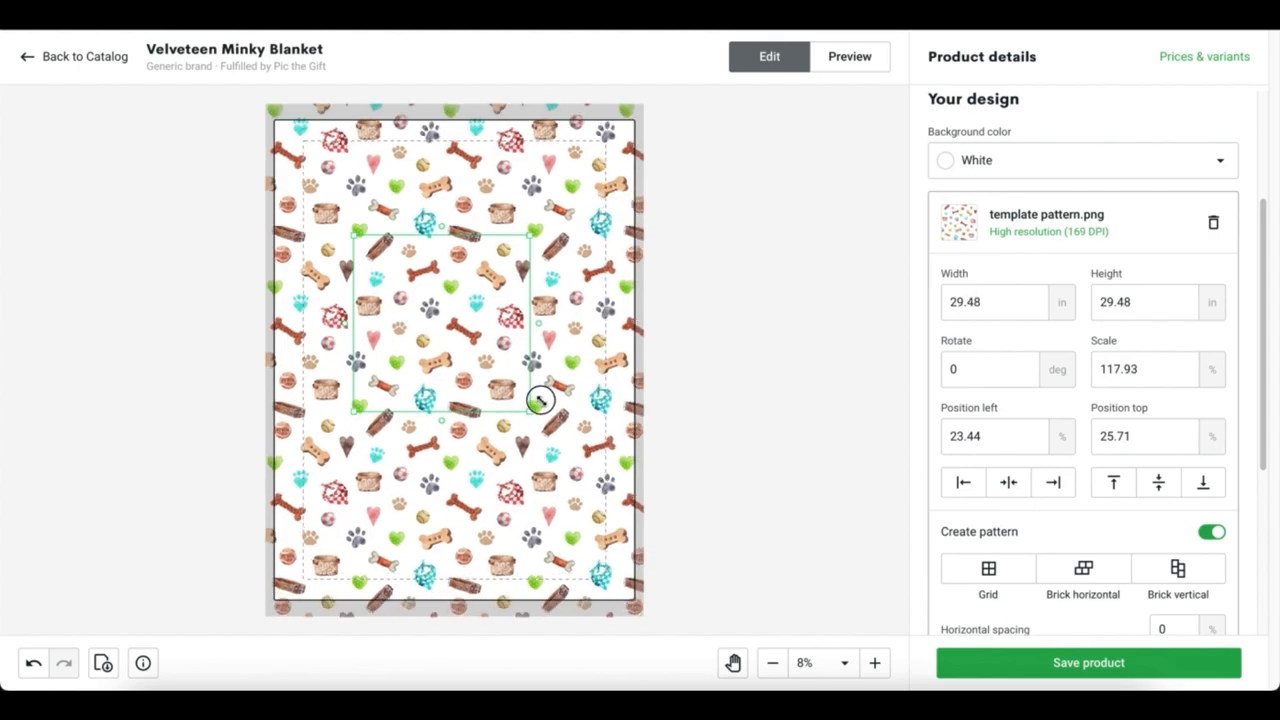
{"action": "left_click_drag", "start_coordinate": [540, 400], "coordinate": [540, 393]}
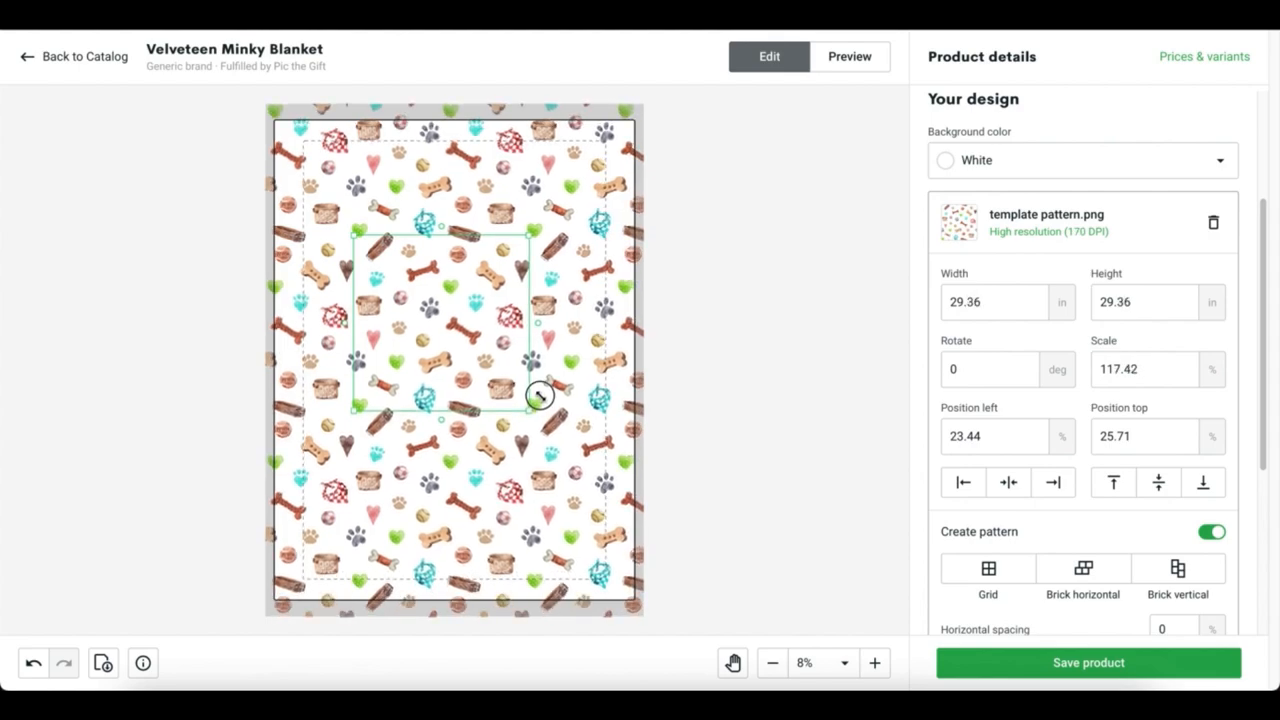
{"action": "left_click_drag", "start_coordinate": [540, 395], "coordinate": [528, 390]}
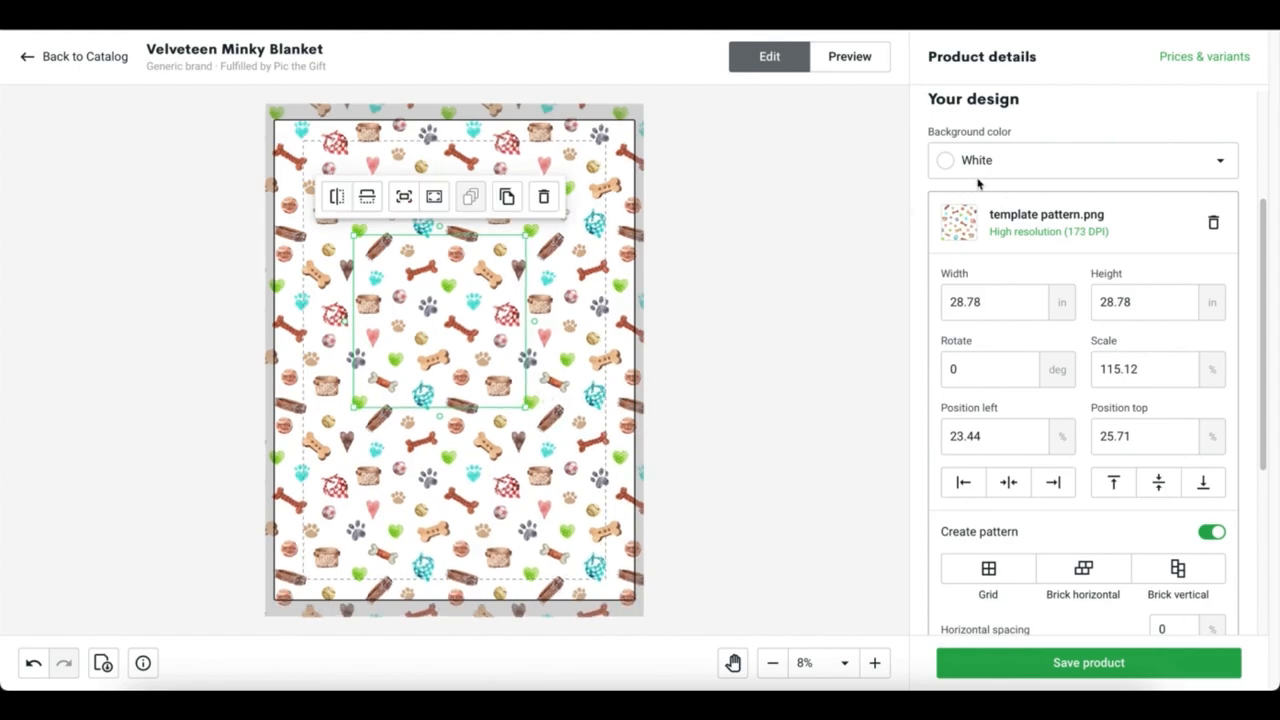
{"action": "left_click", "coordinate": [1080, 160]}
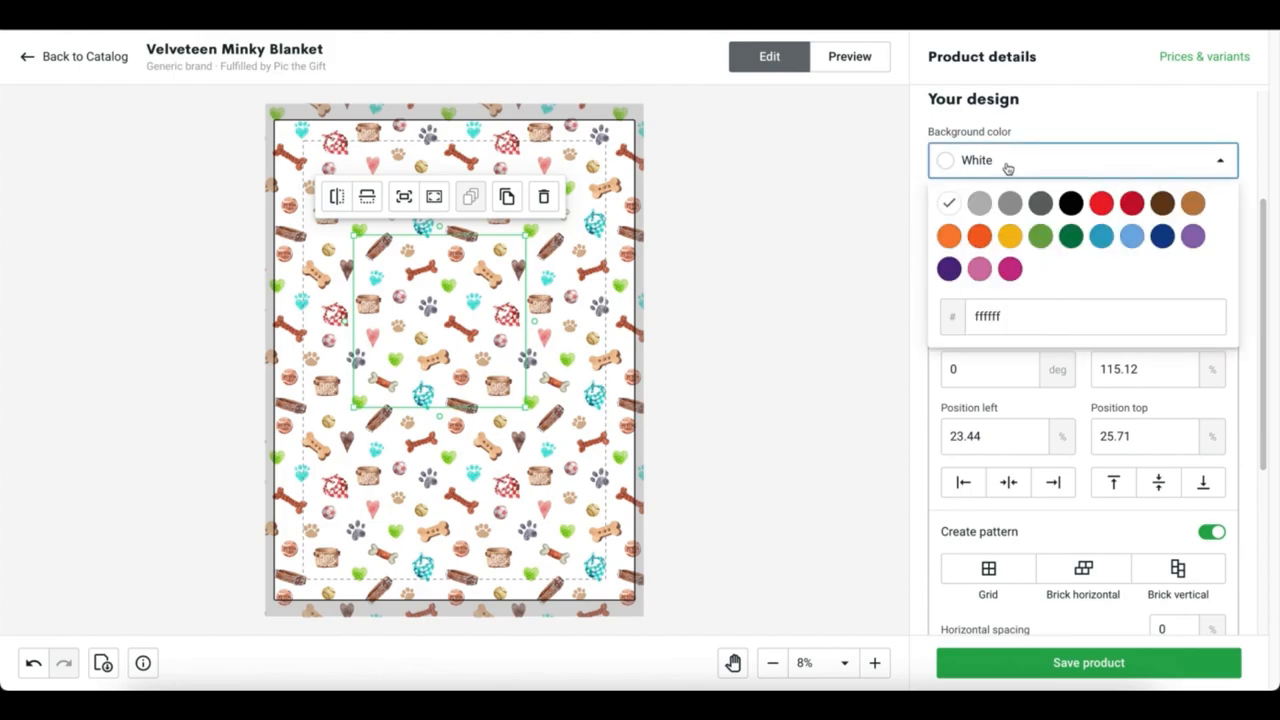
{"action": "mouse_move", "coordinate": [1009, 239]}
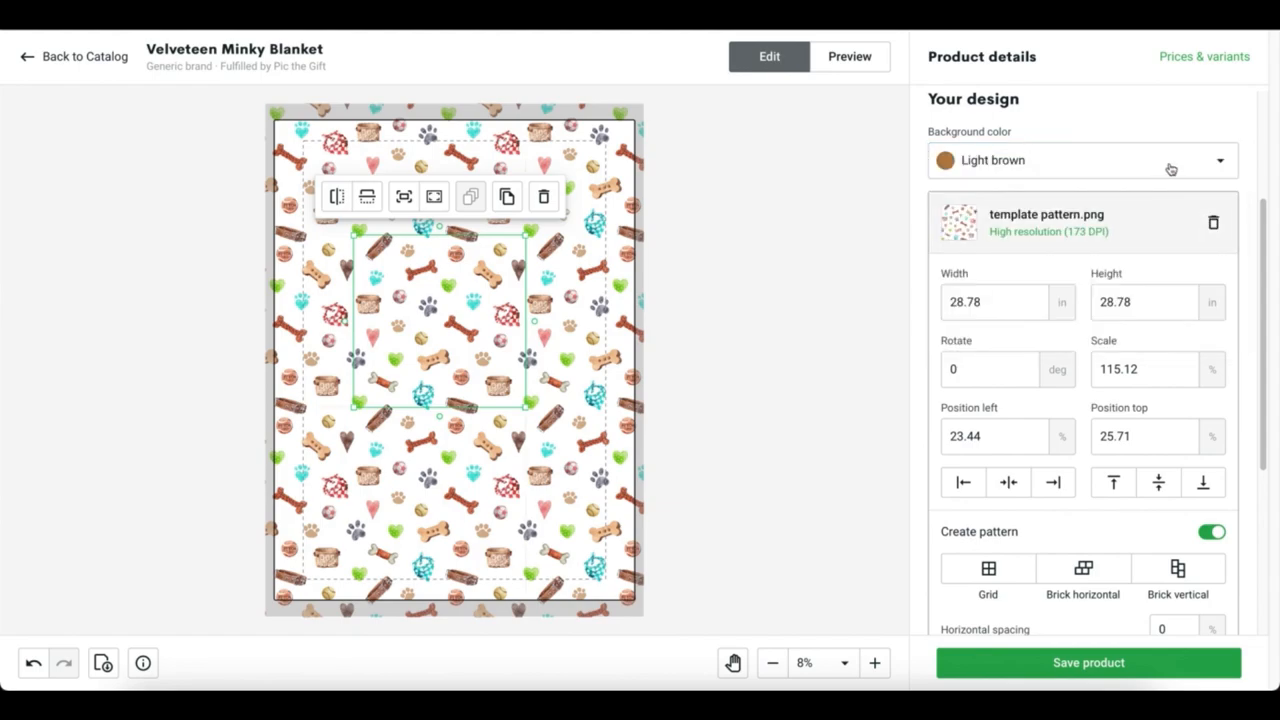
{"action": "left_click", "coordinate": [1081, 160]}
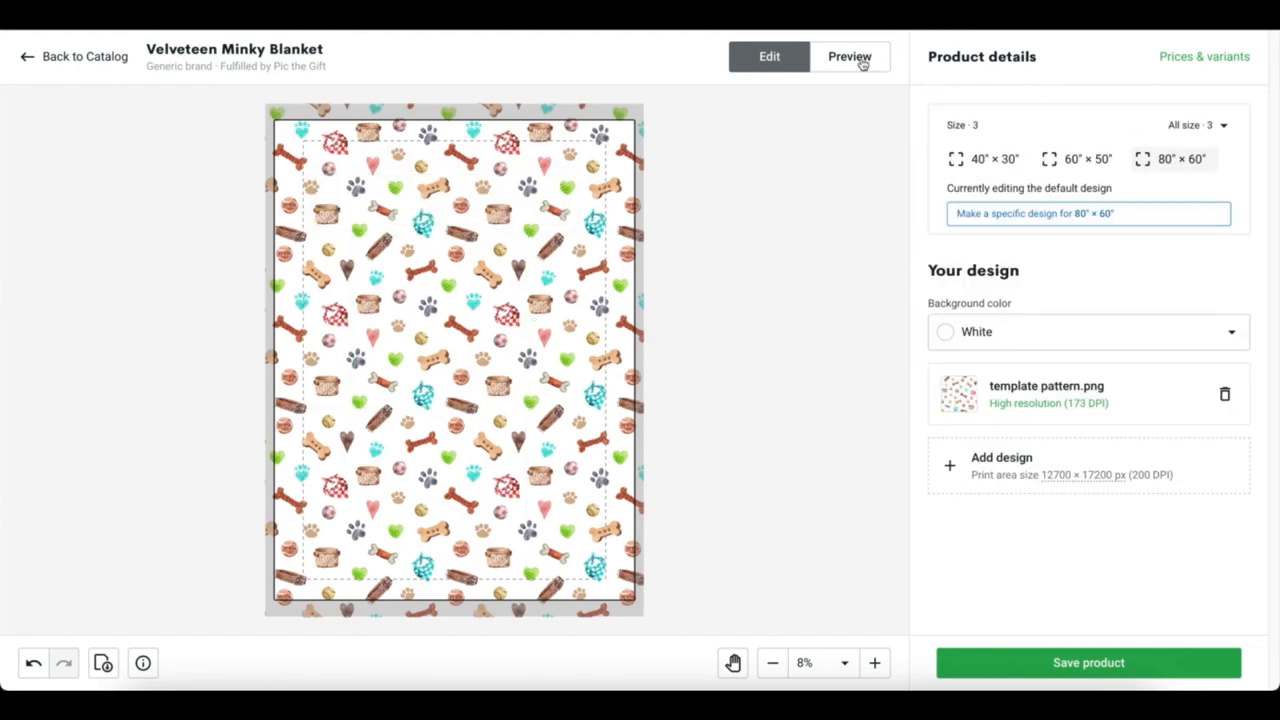
View the tiled blanket at 40″ × 30″ and 80″ × 60″, then open the mockup preview.
{"action": "left_click", "coordinate": [992, 158]}
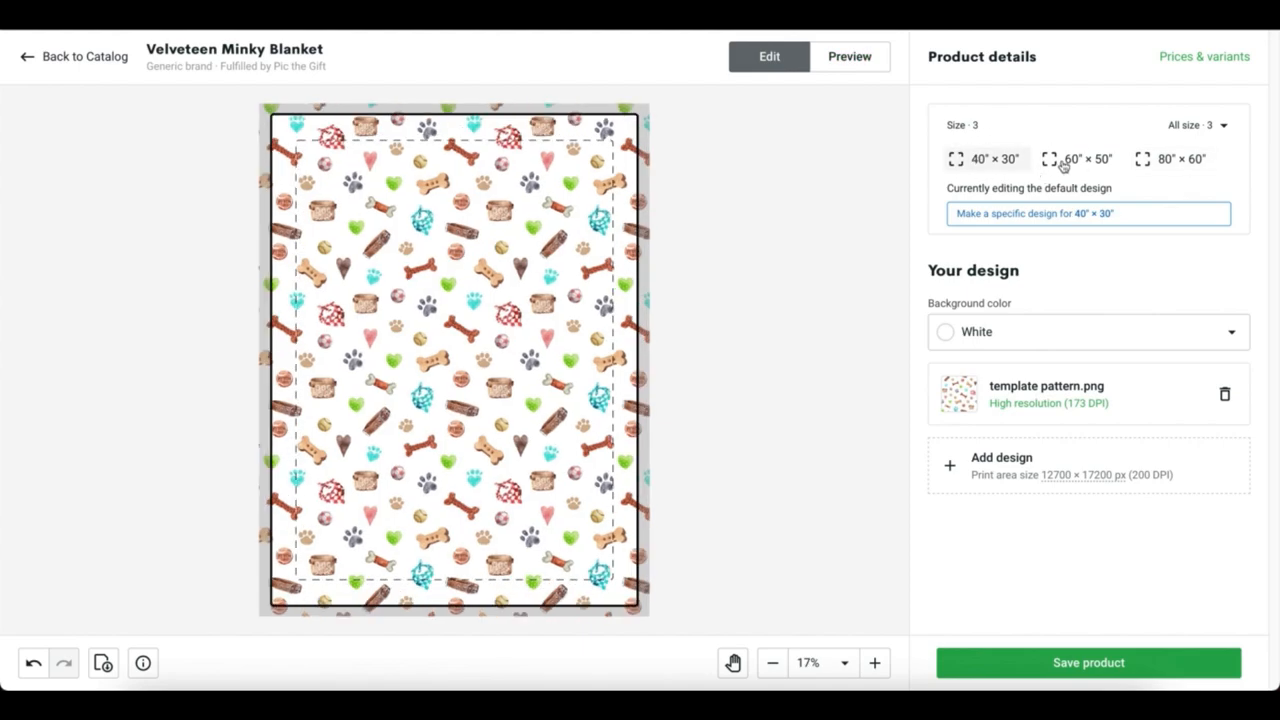
{"action": "left_click", "coordinate": [1181, 158]}
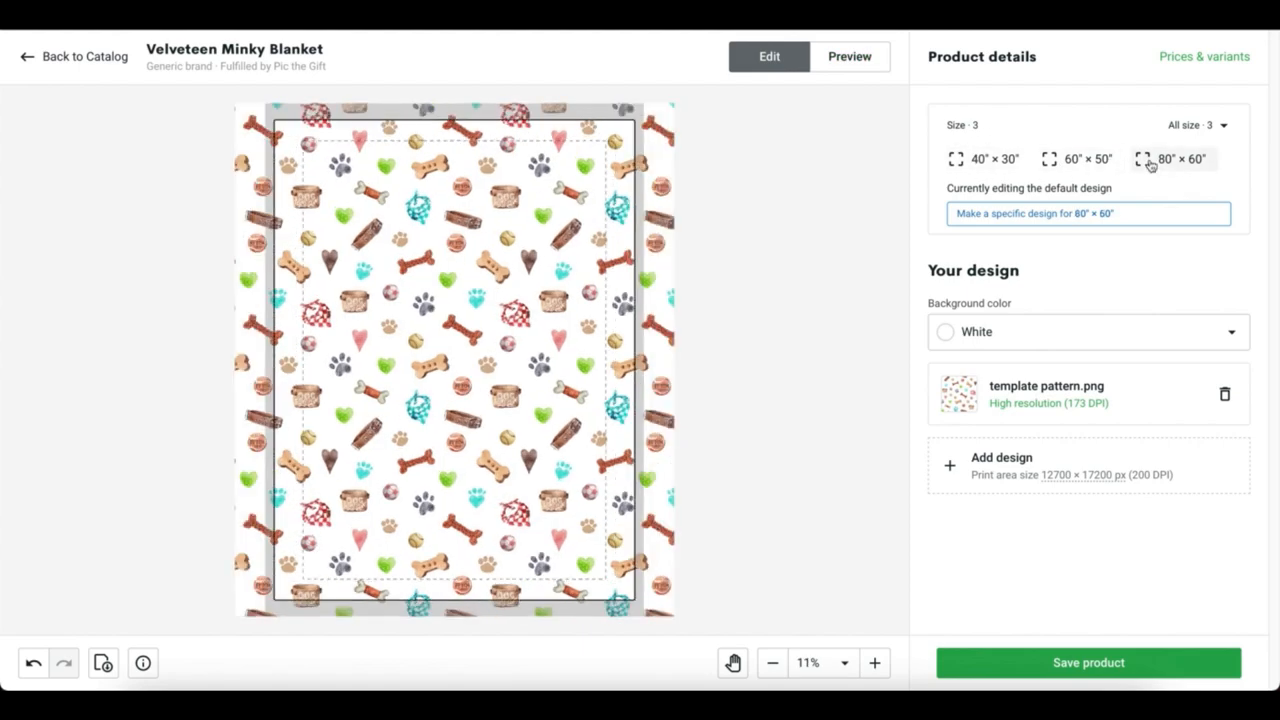
{"action": "left_click", "coordinate": [849, 56]}
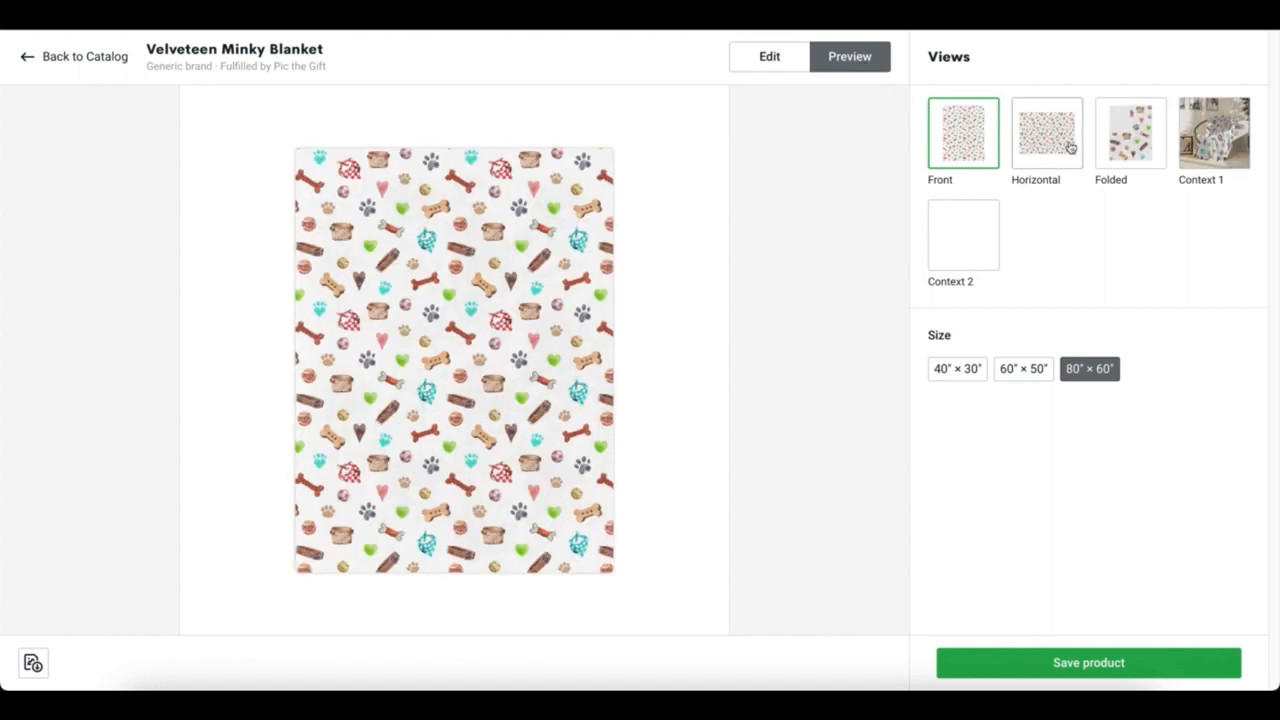
Preview the blanket in the Horizontal, Context 2 bedroom, and Context 1 room views.
{"action": "left_click", "coordinate": [1046, 132]}
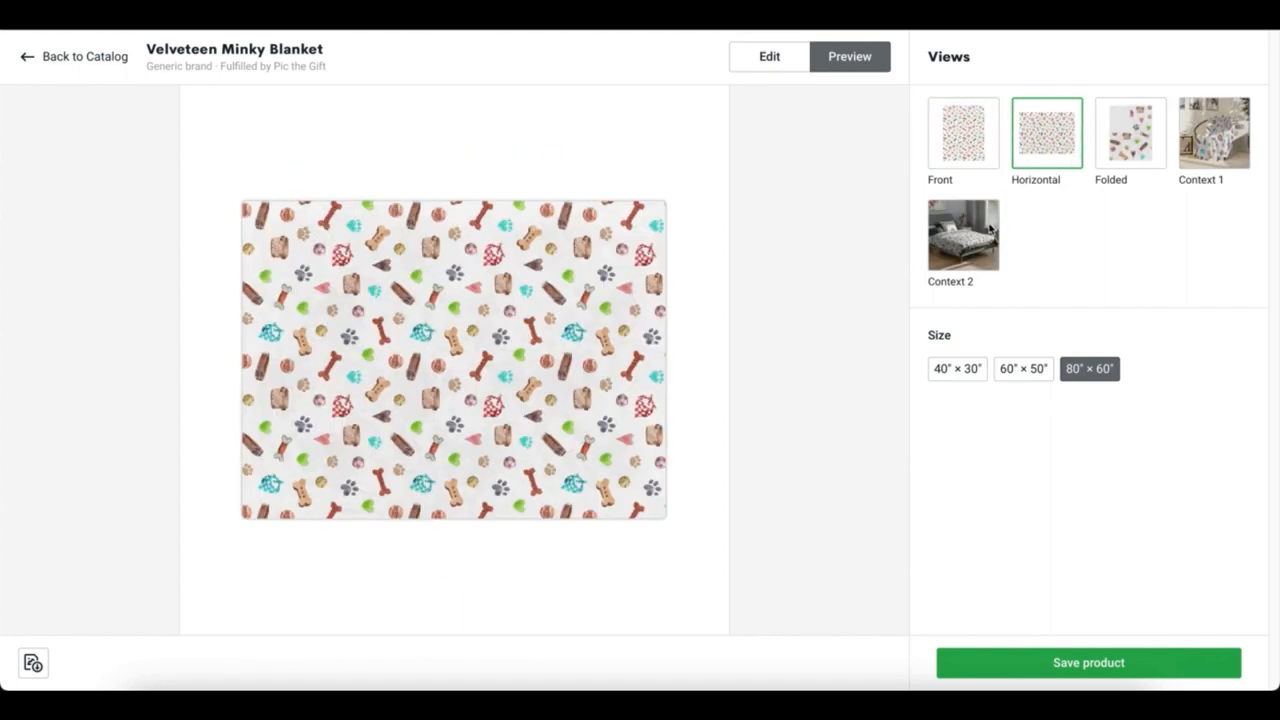
{"action": "left_click", "coordinate": [962, 233]}
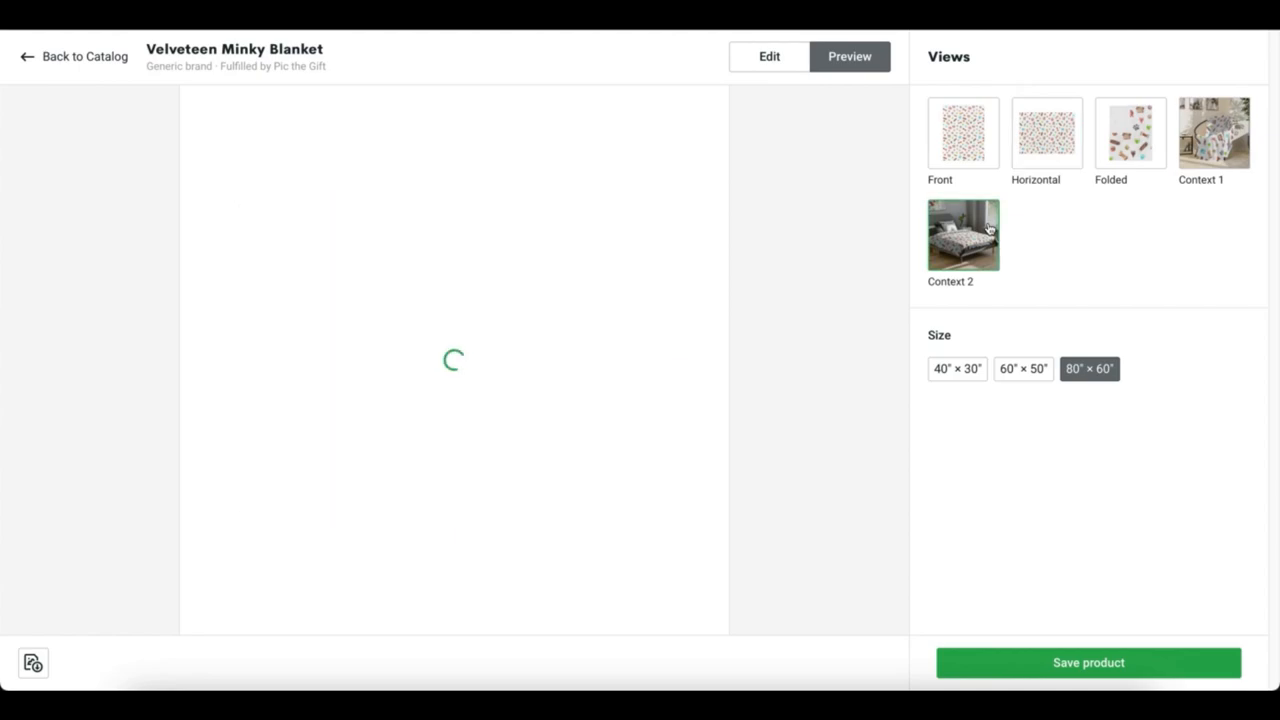
{"action": "left_click", "coordinate": [962, 233]}
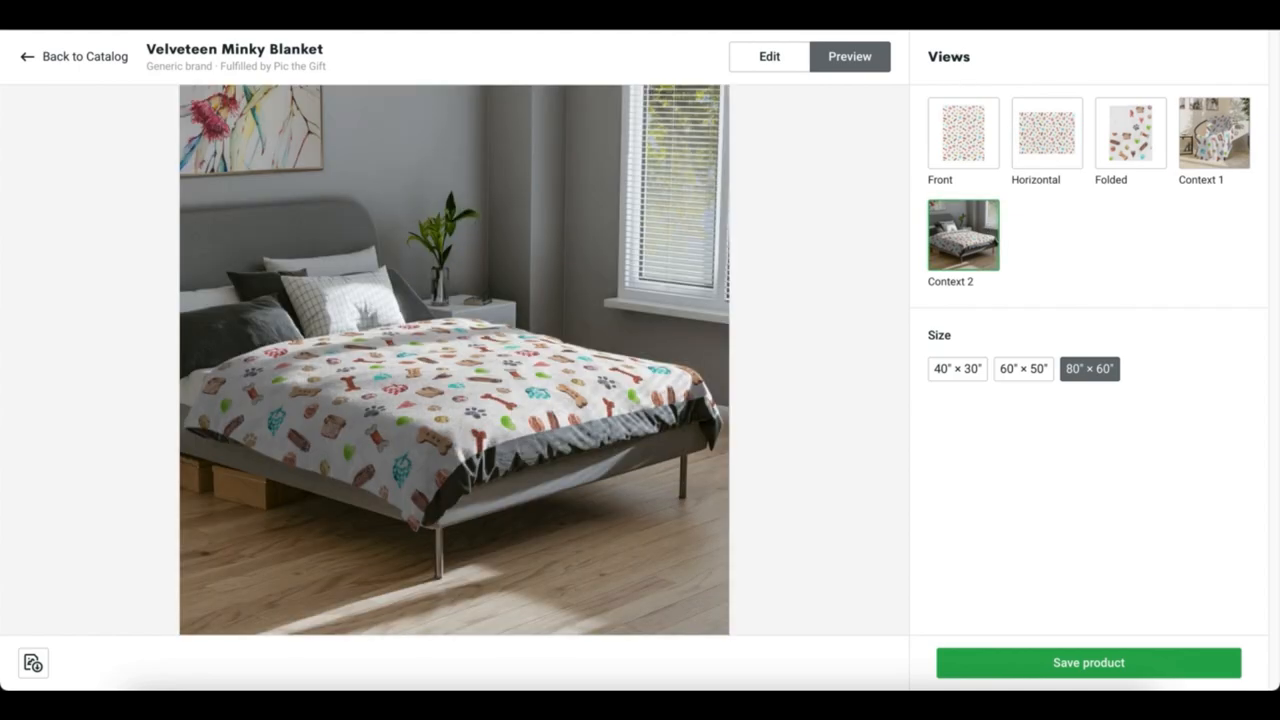
{"action": "left_click", "coordinate": [1213, 133]}
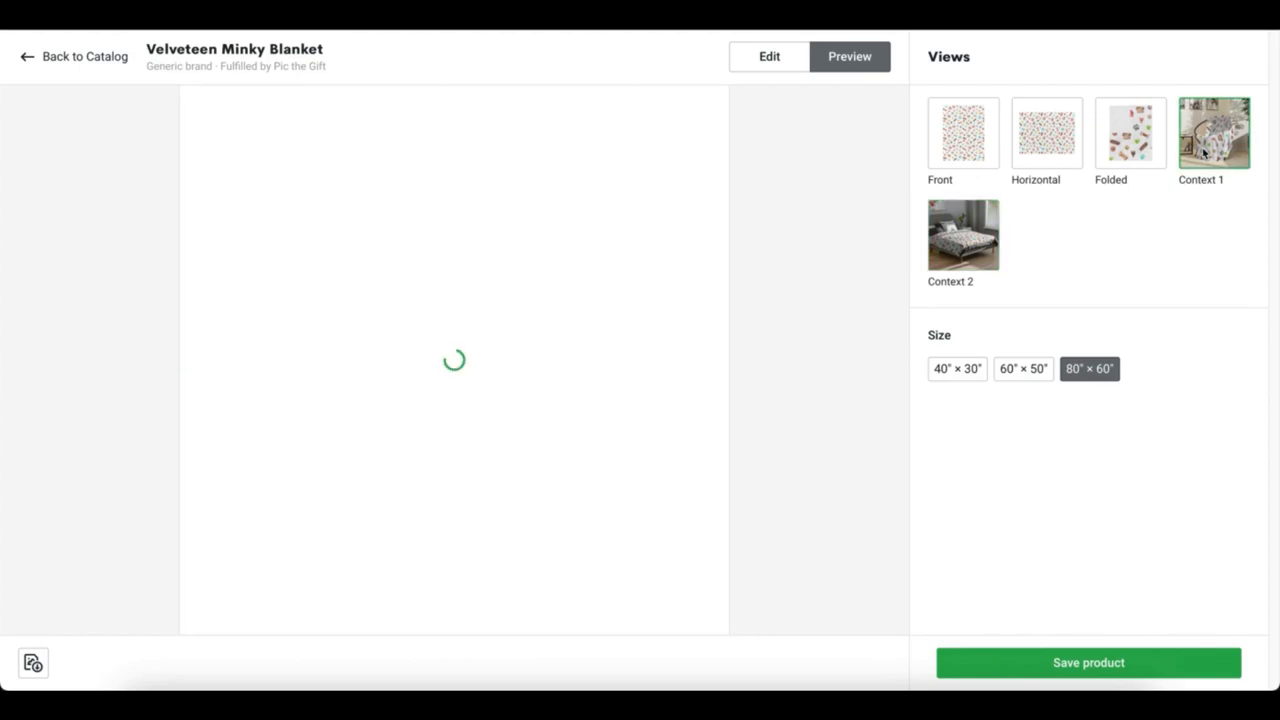